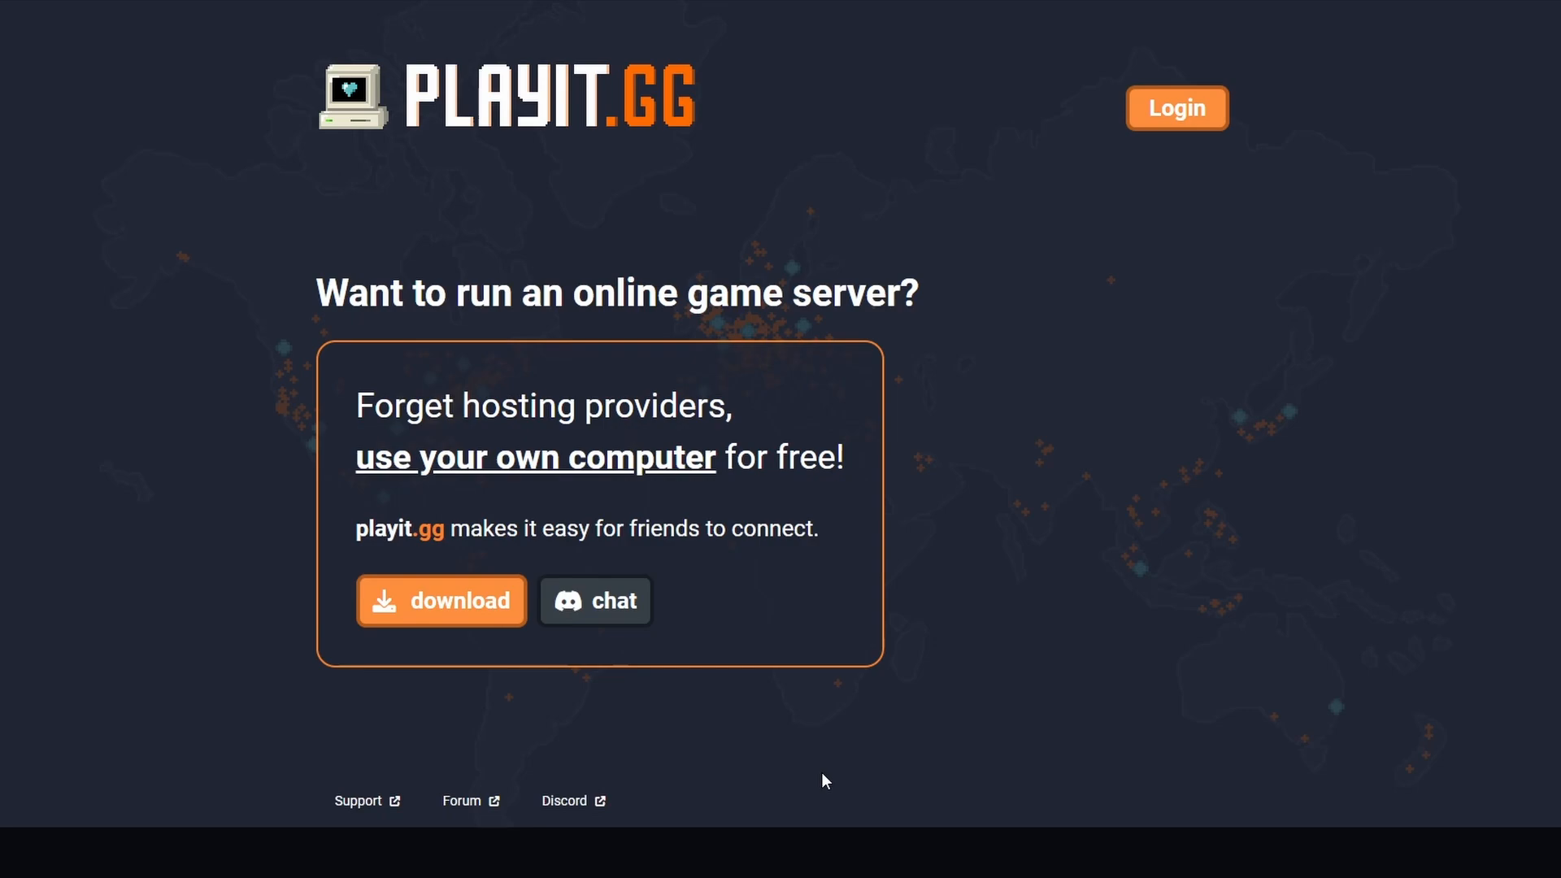
mouse_move(803, 773)
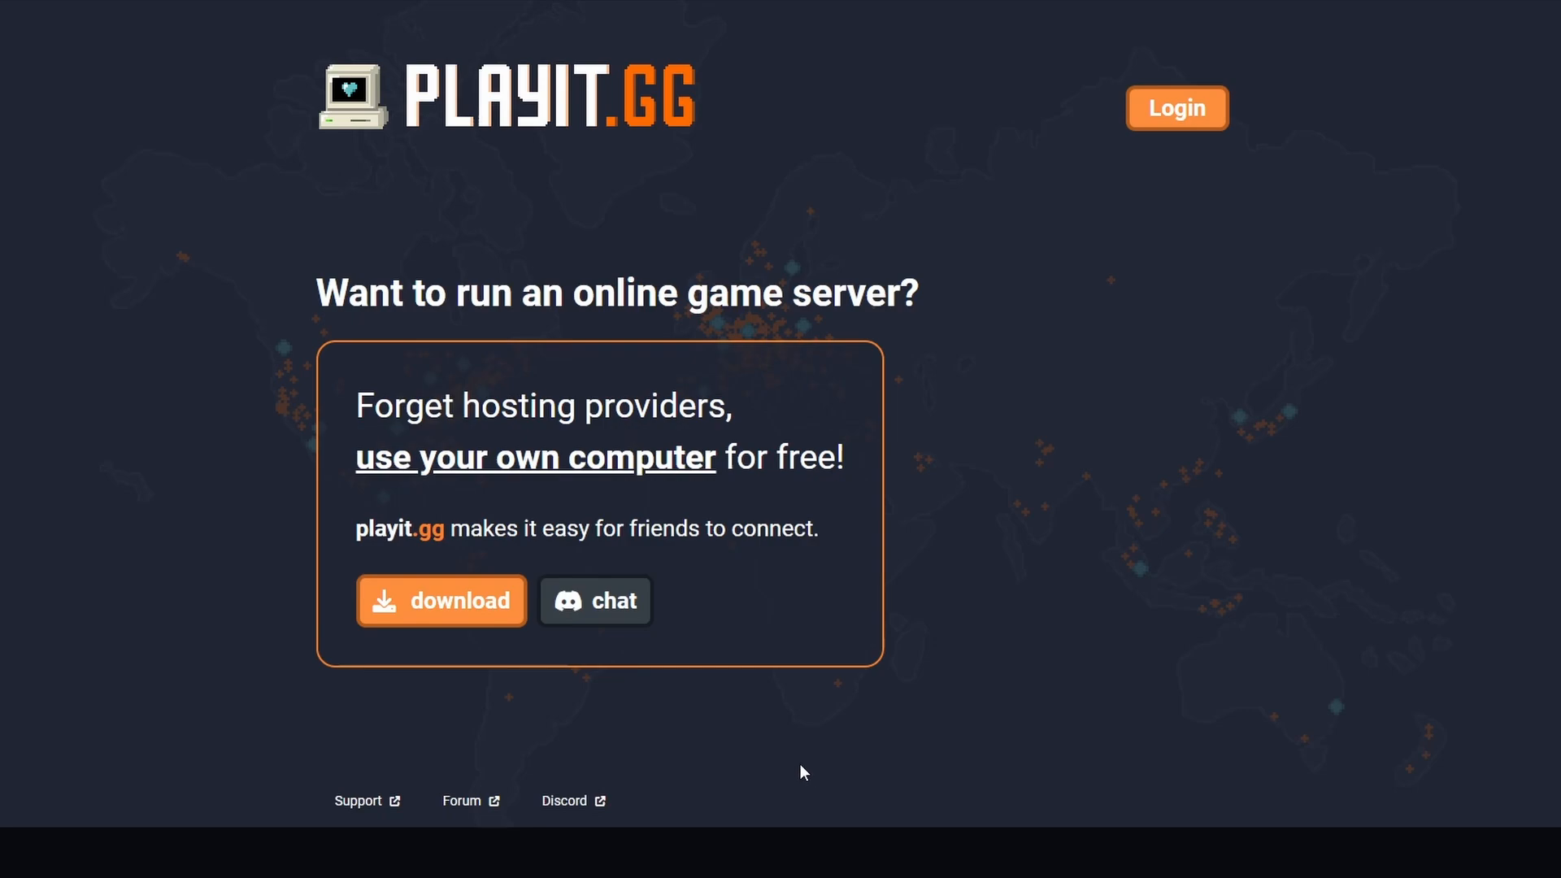
Browse the macOS and Plugins download options, then download the playit program for Windows
click(441, 600)
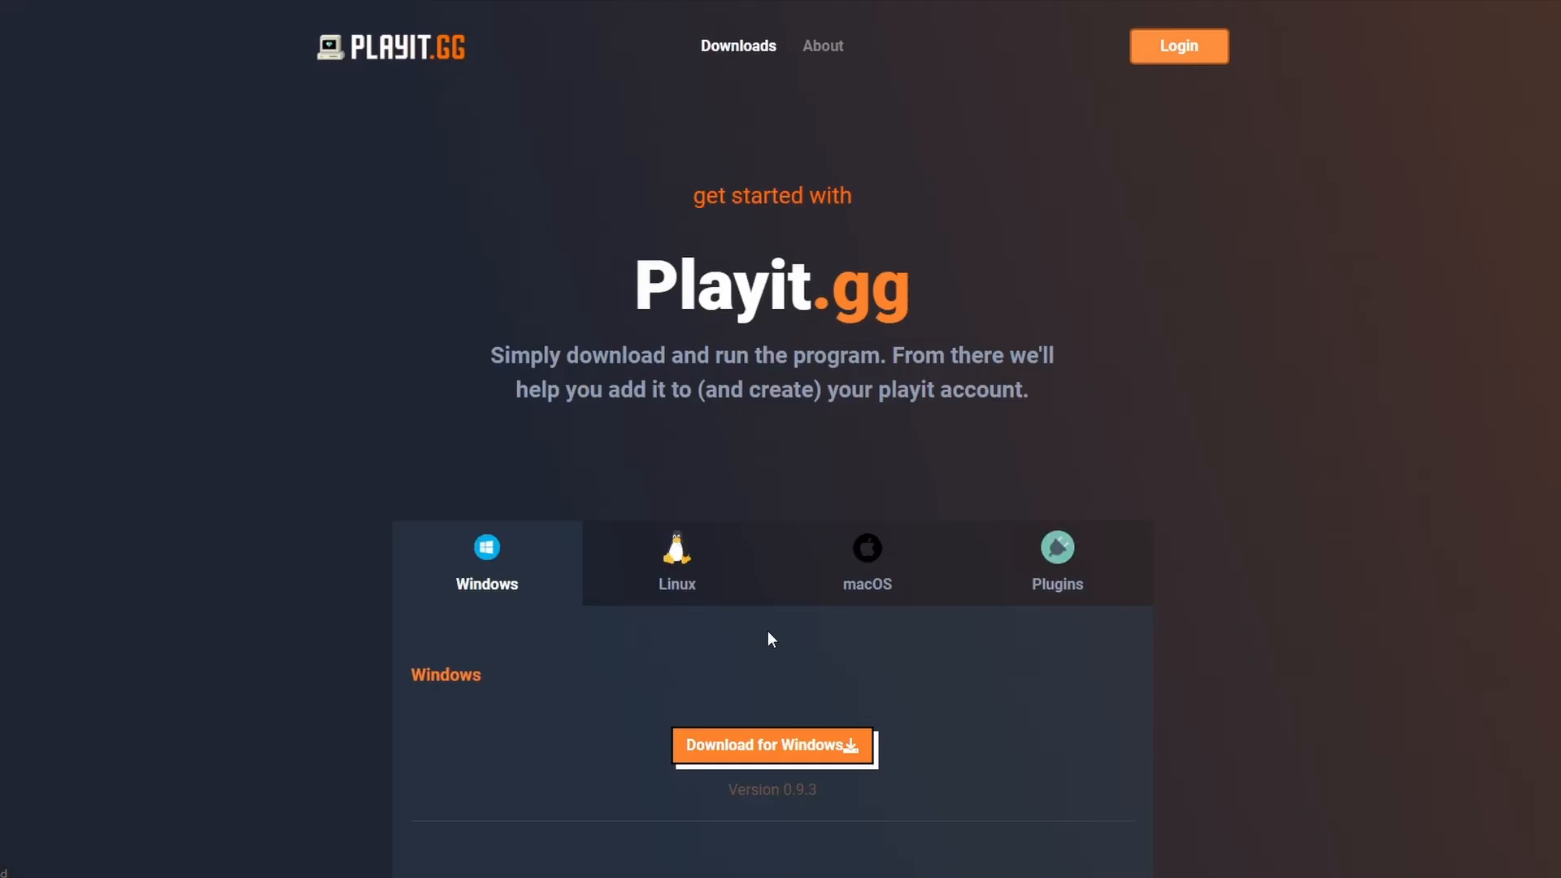
scroll(down, 3)
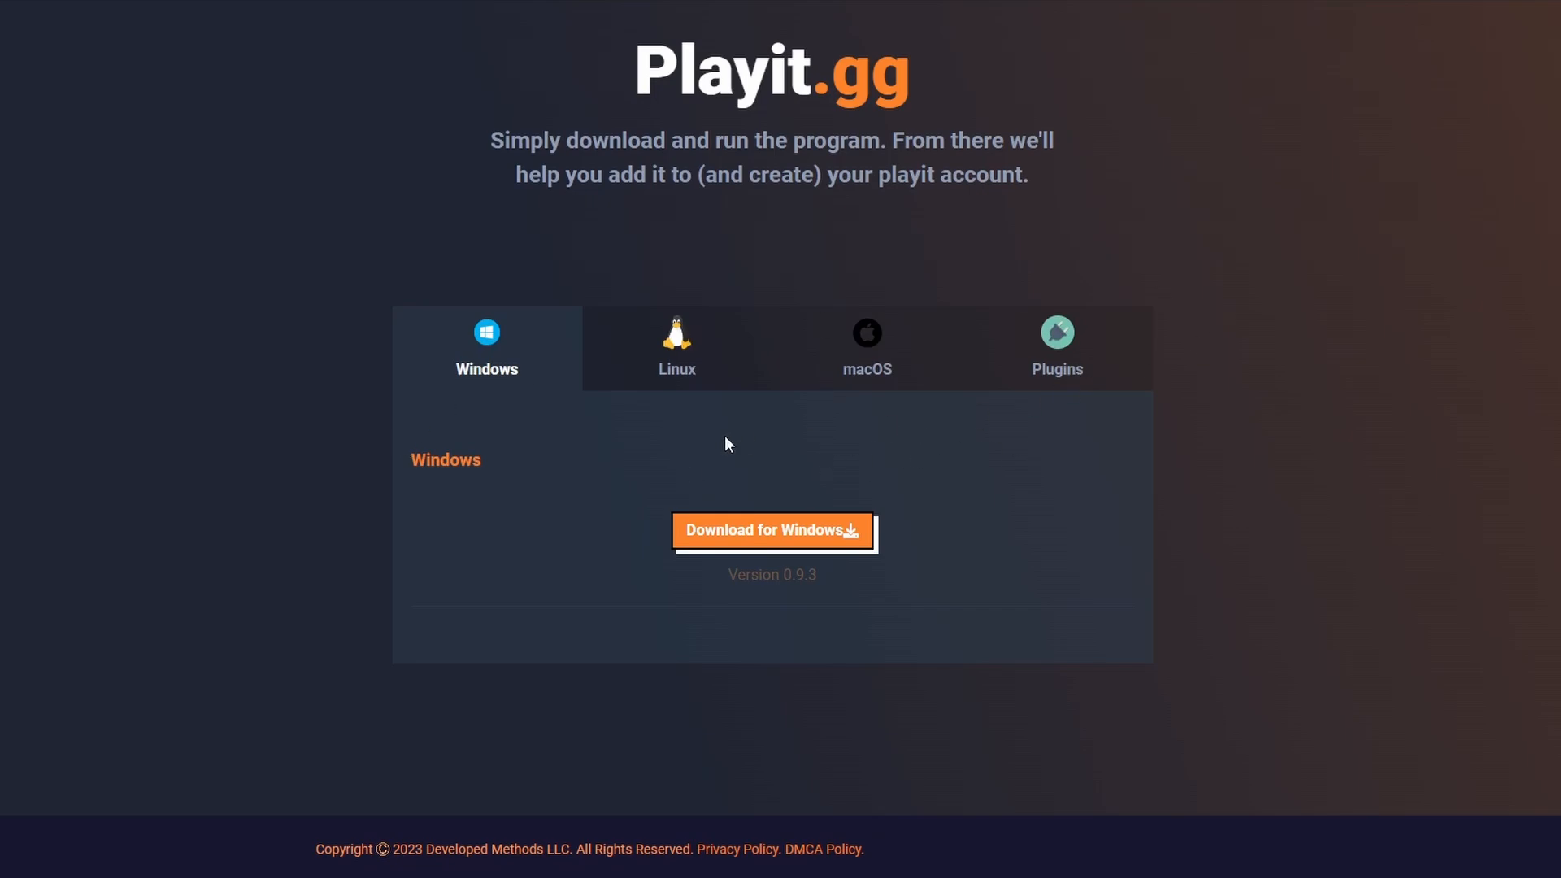
click(867, 348)
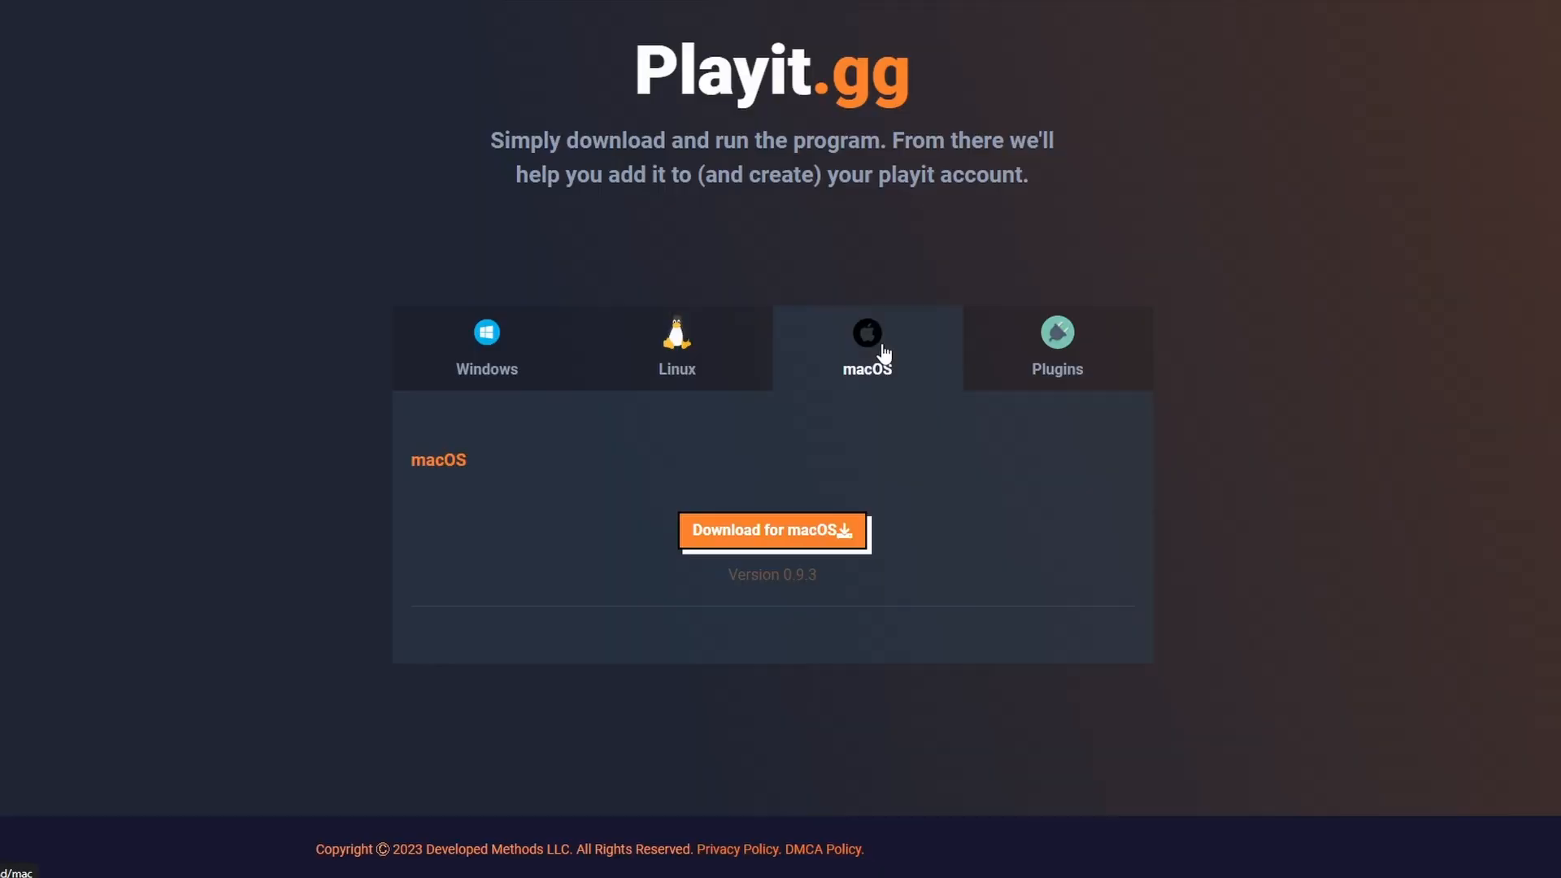
click(1057, 348)
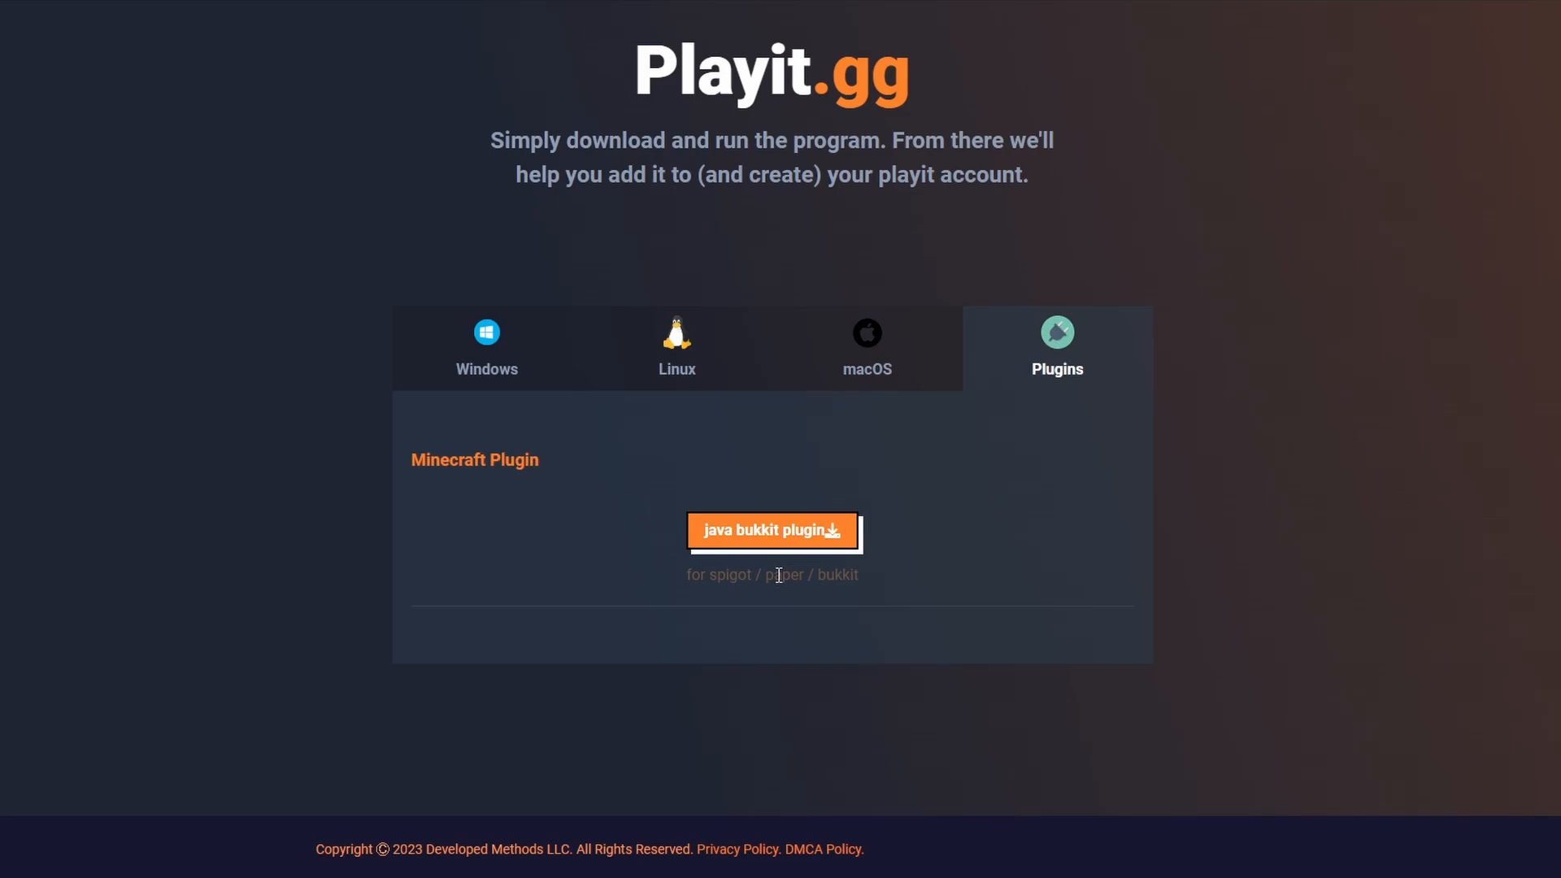
click(486, 347)
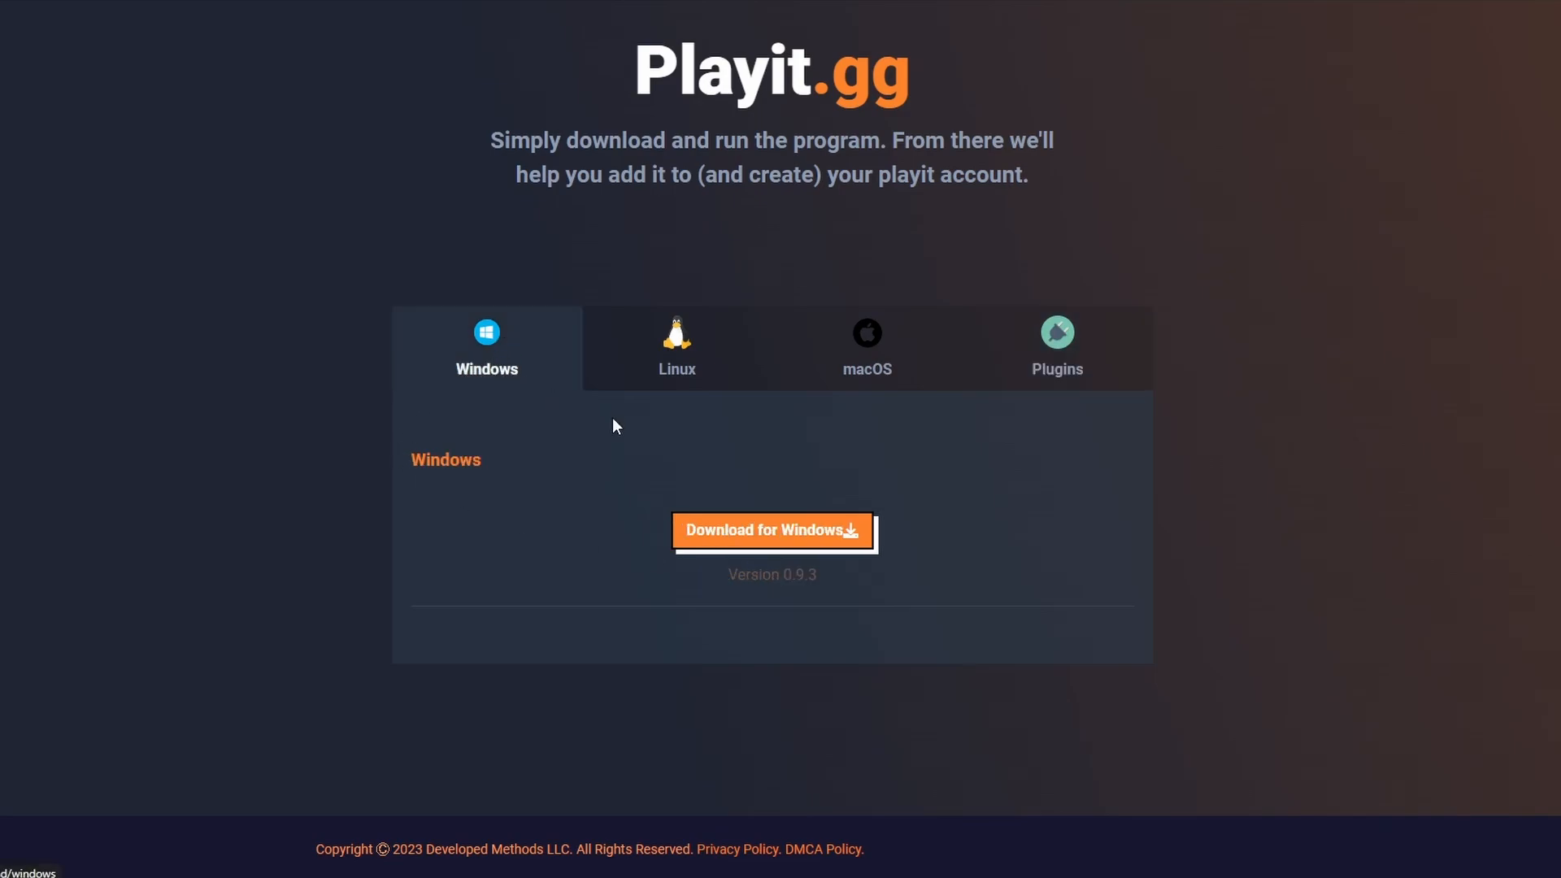
click(771, 530)
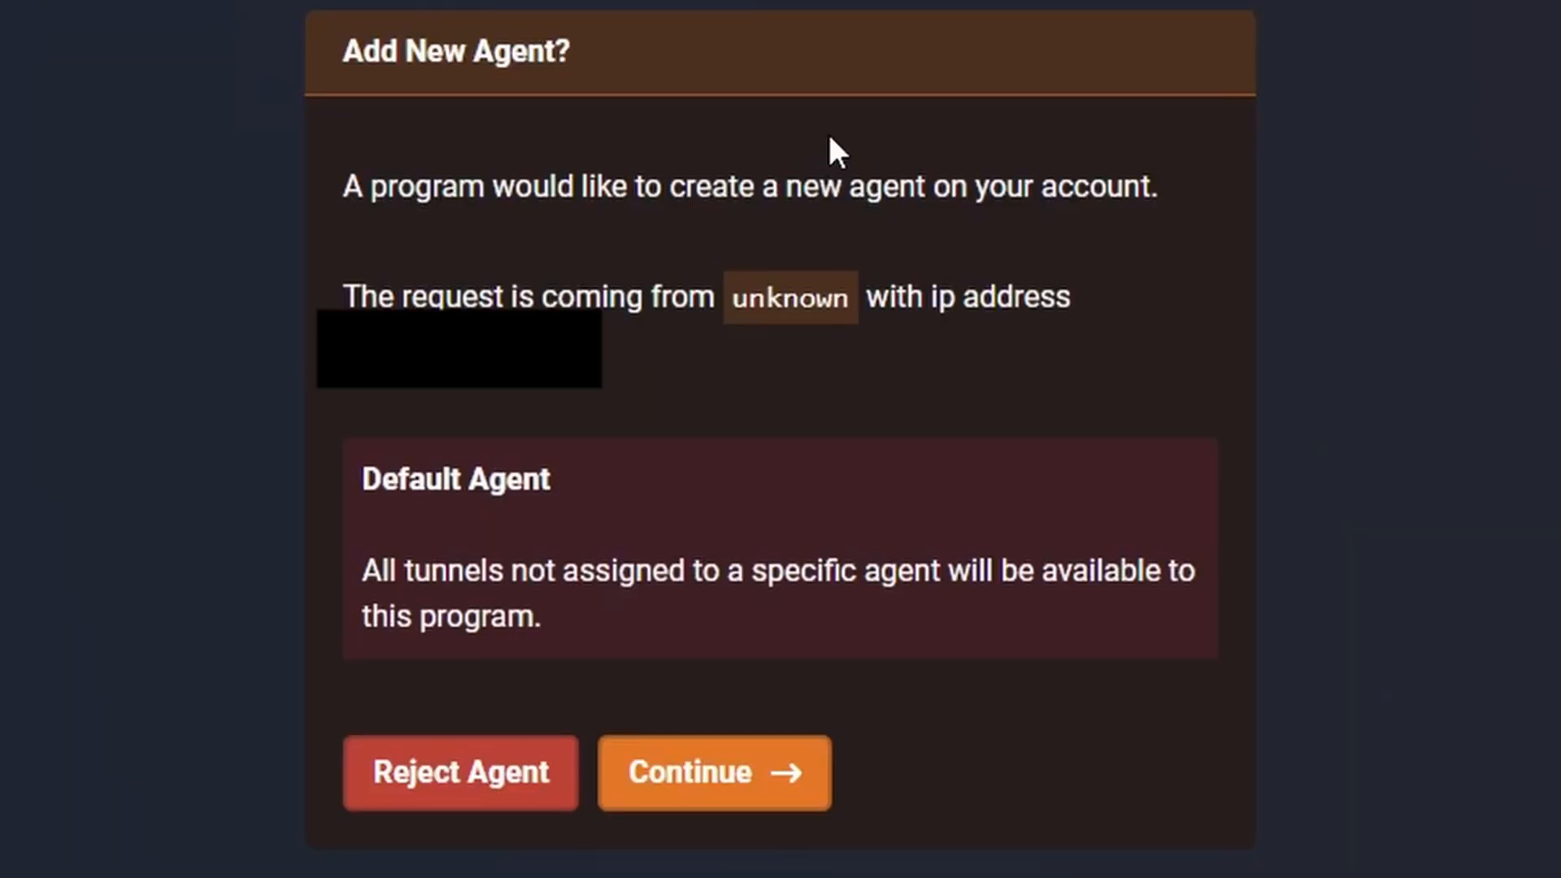
mouse_move(667, 177)
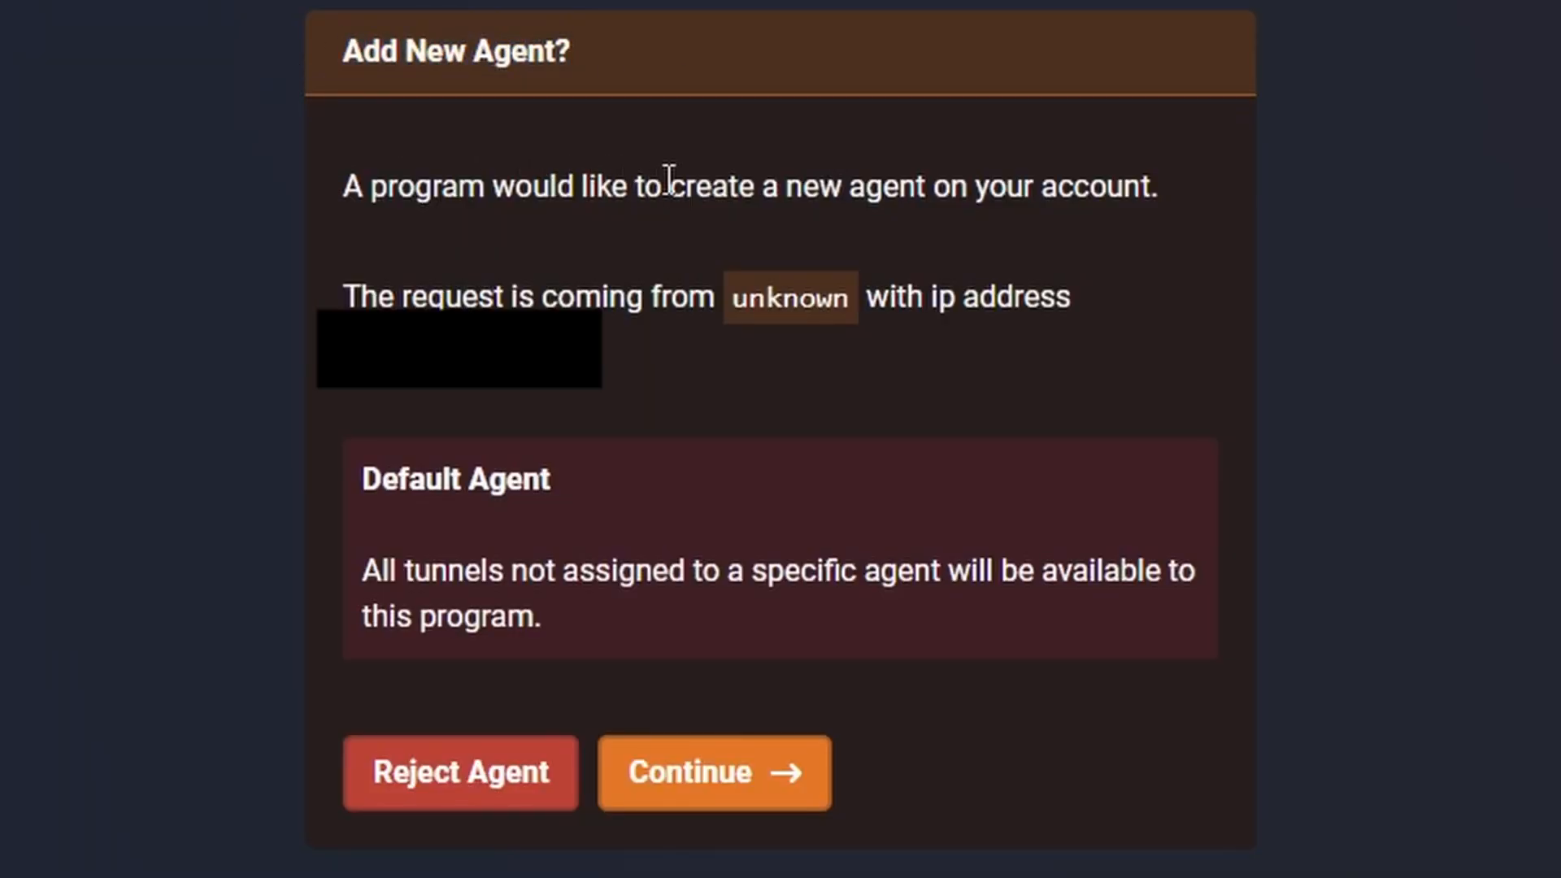
mouse_move(1185, 384)
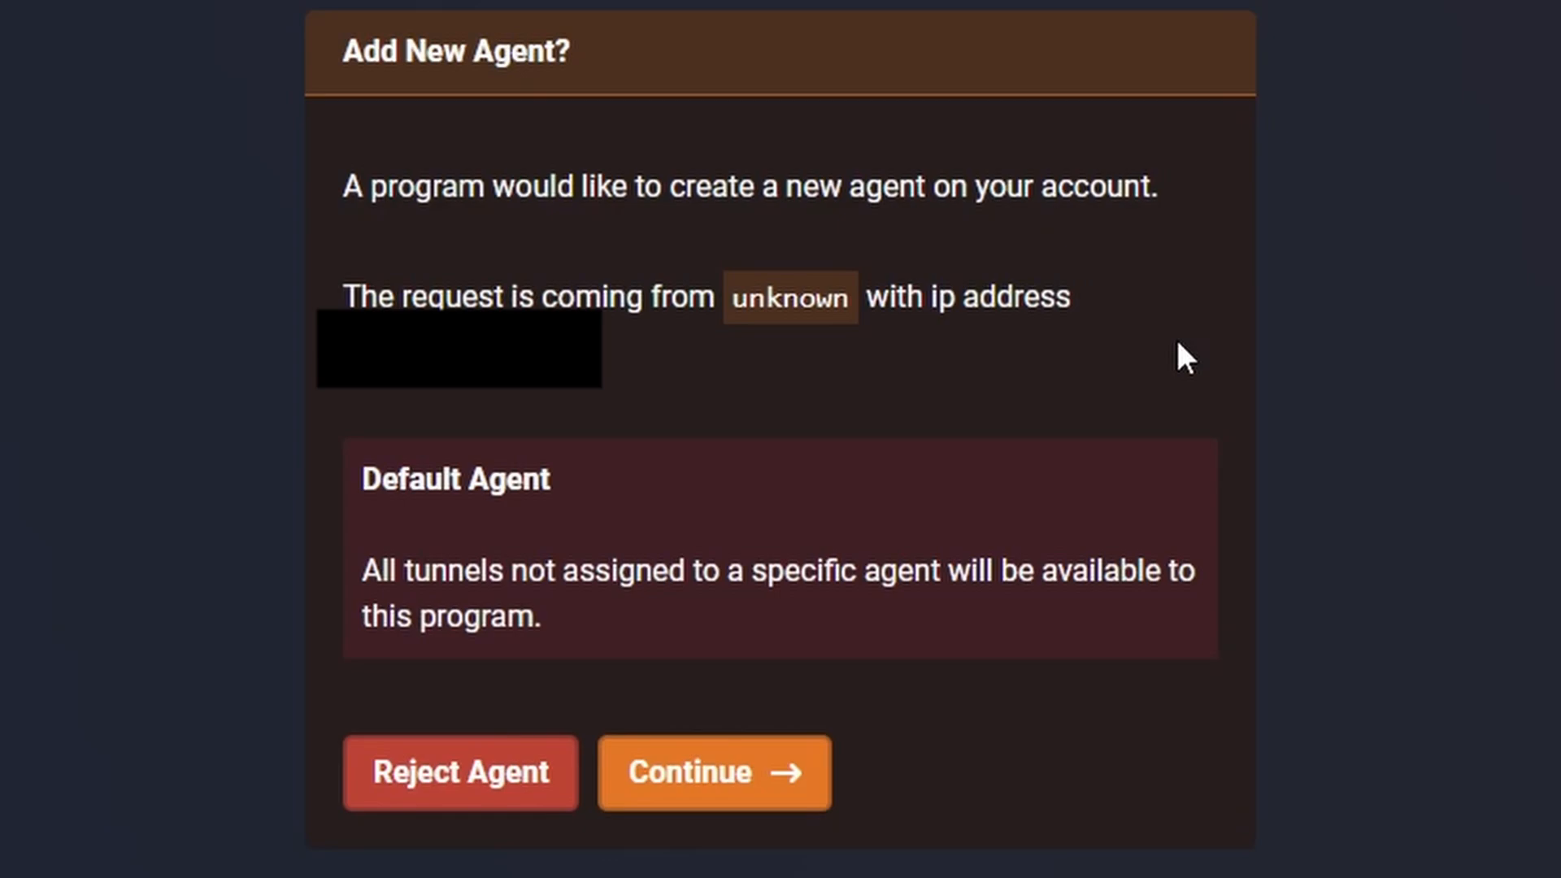
mouse_move(463, 408)
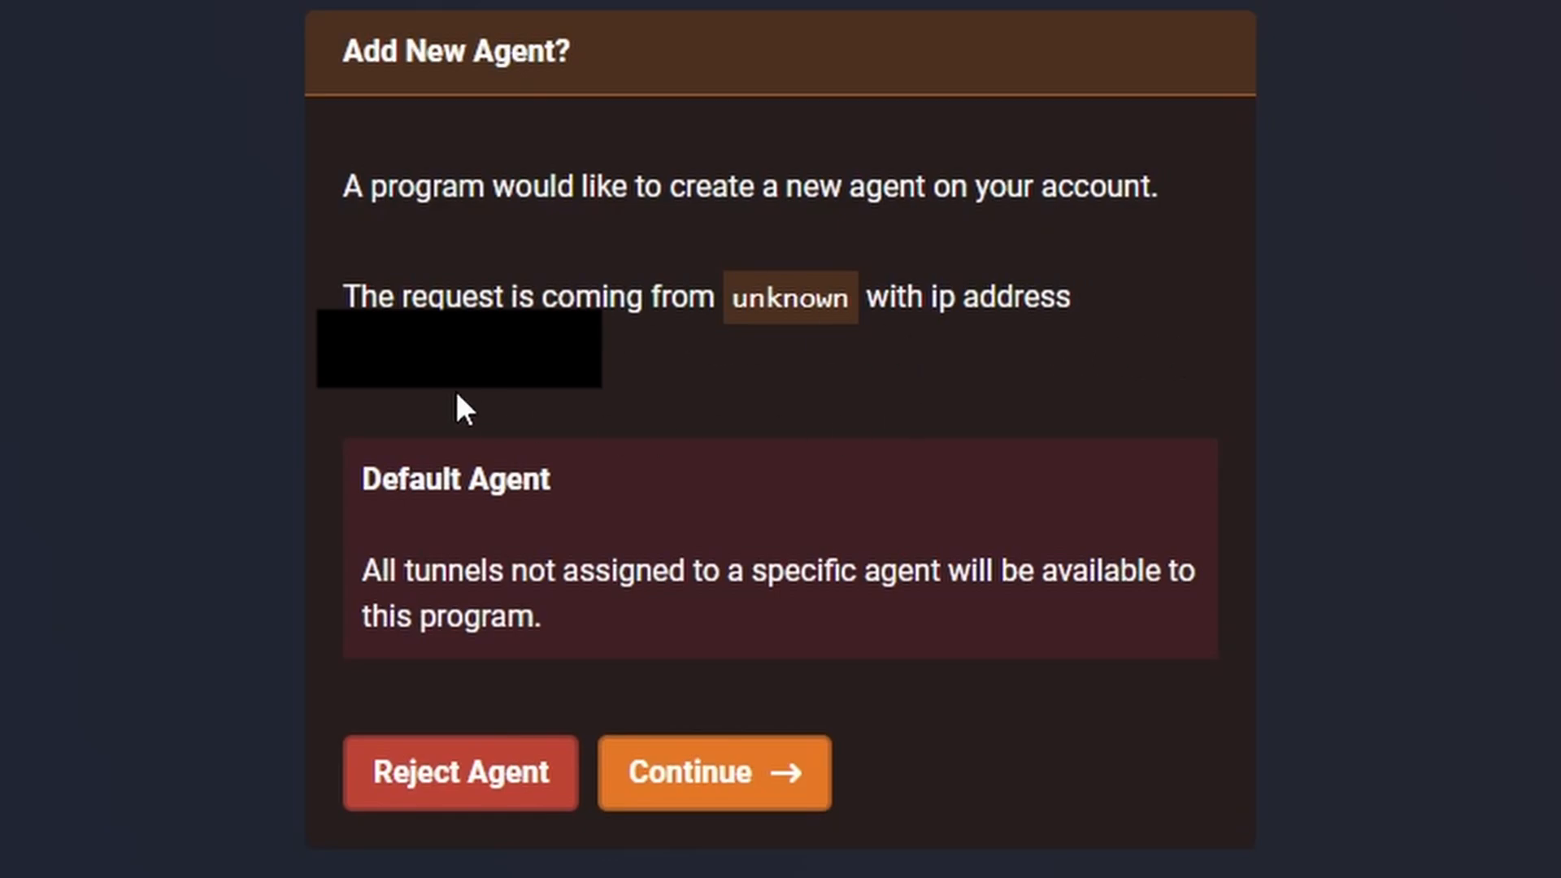
Continue on the Add New Agent page to accept the default agent on the account
click(714, 772)
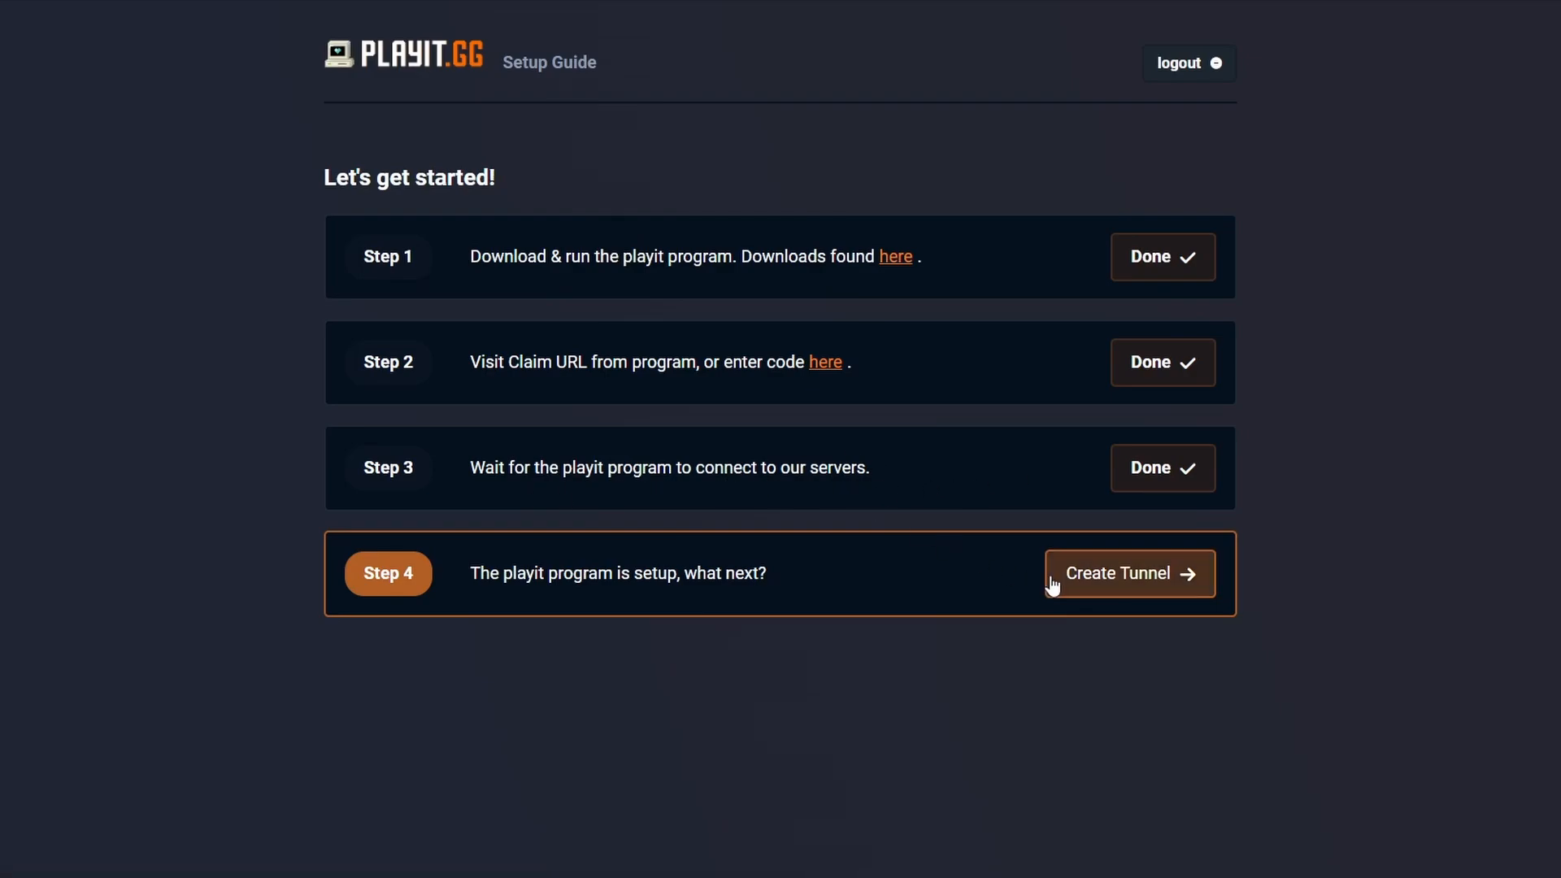
Add a new tunnel with Use Shared IP kept and Minecraft Java (game) as the tunnel type
click(1129, 573)
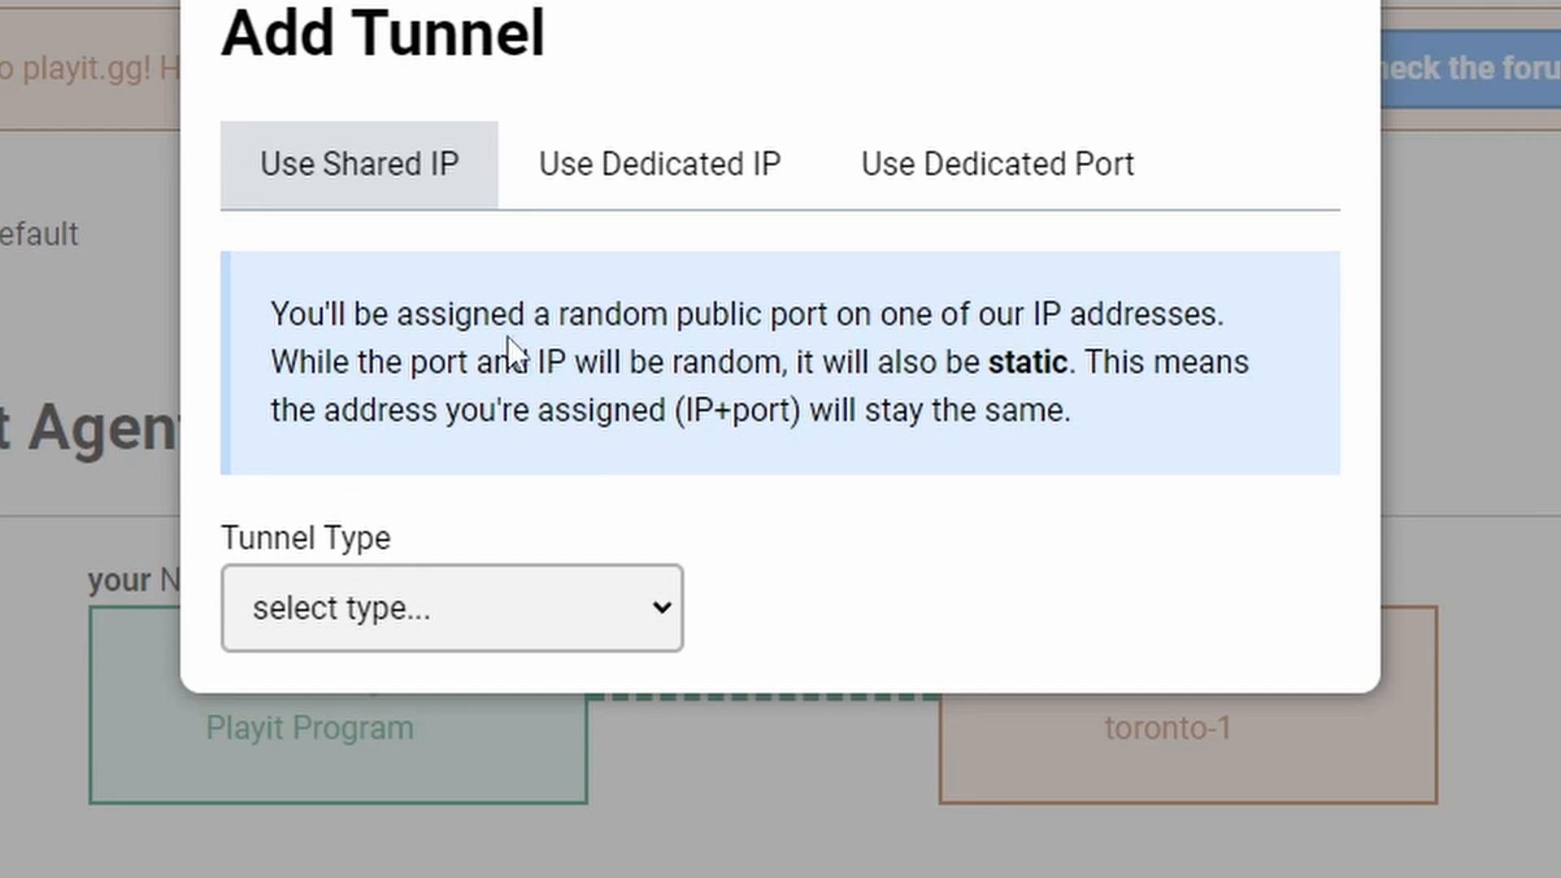
mouse_move(829, 521)
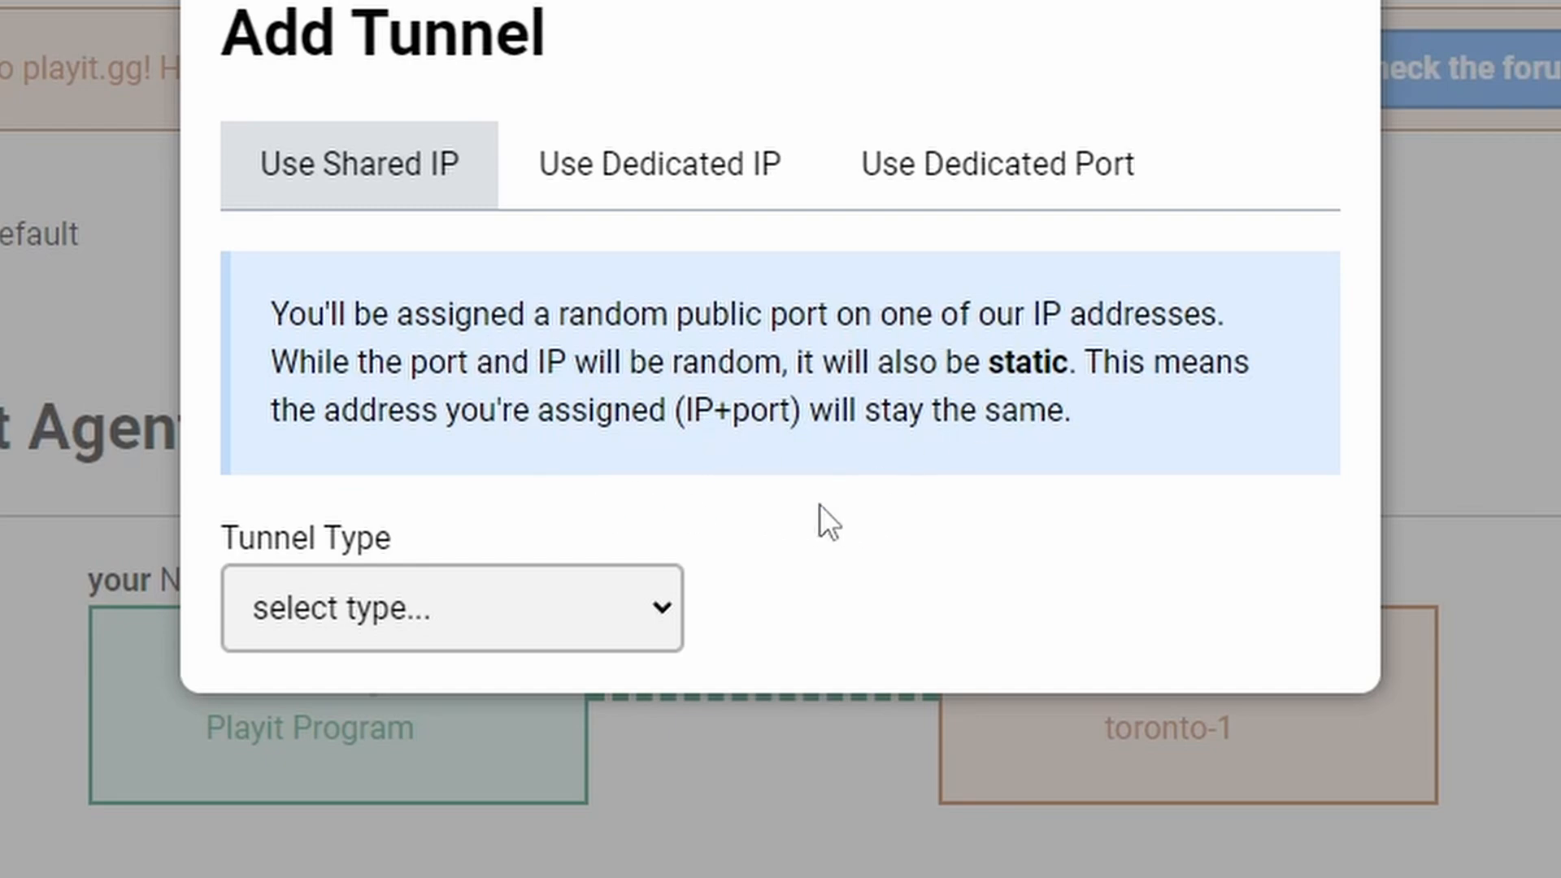
click(450, 607)
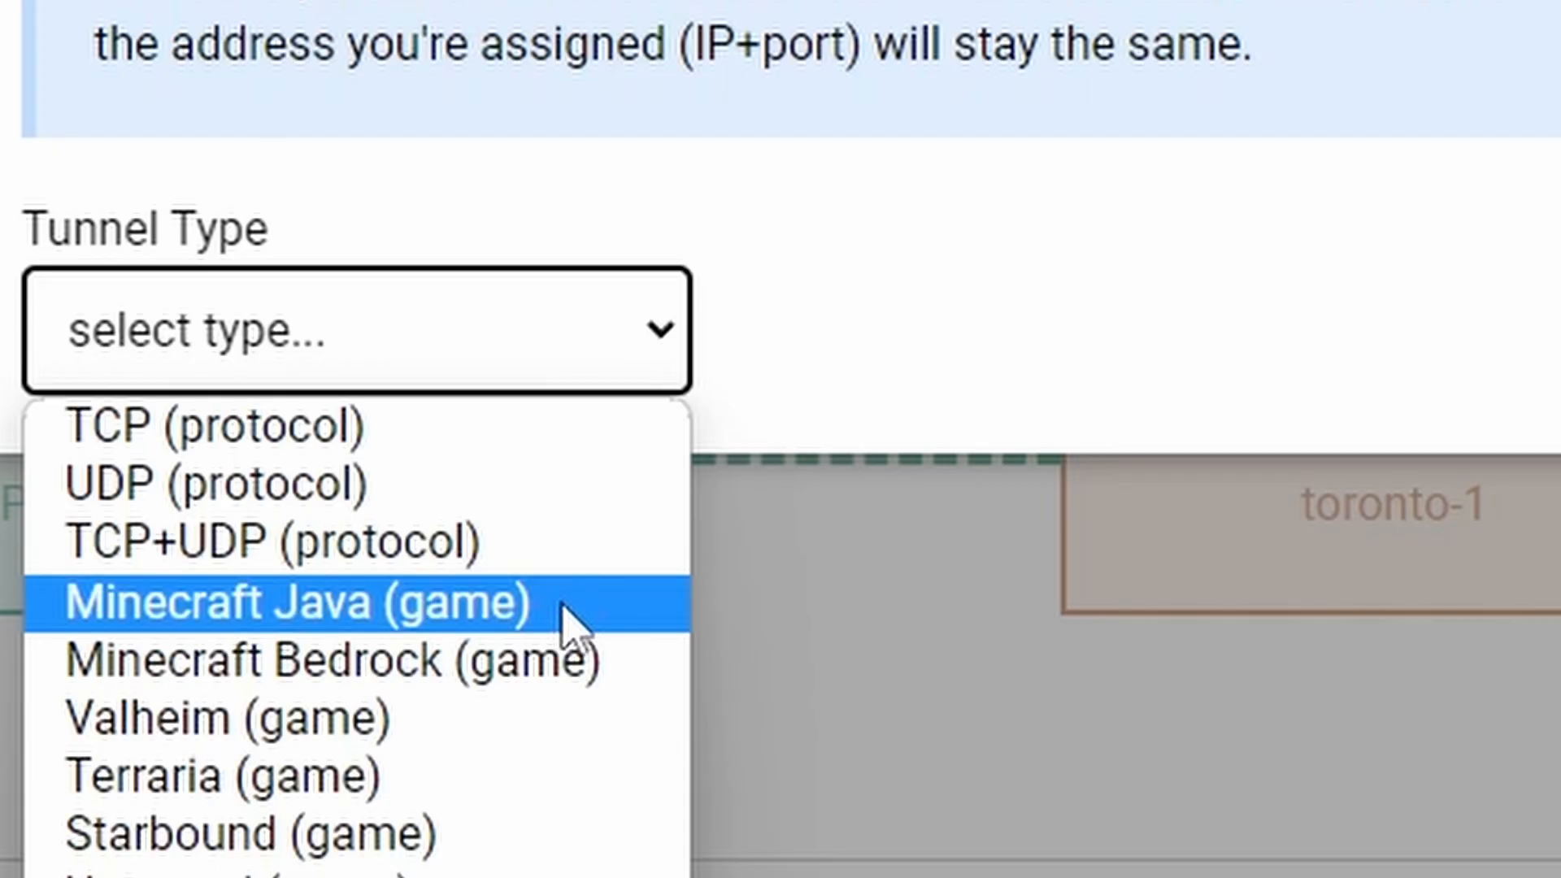
click(291, 601)
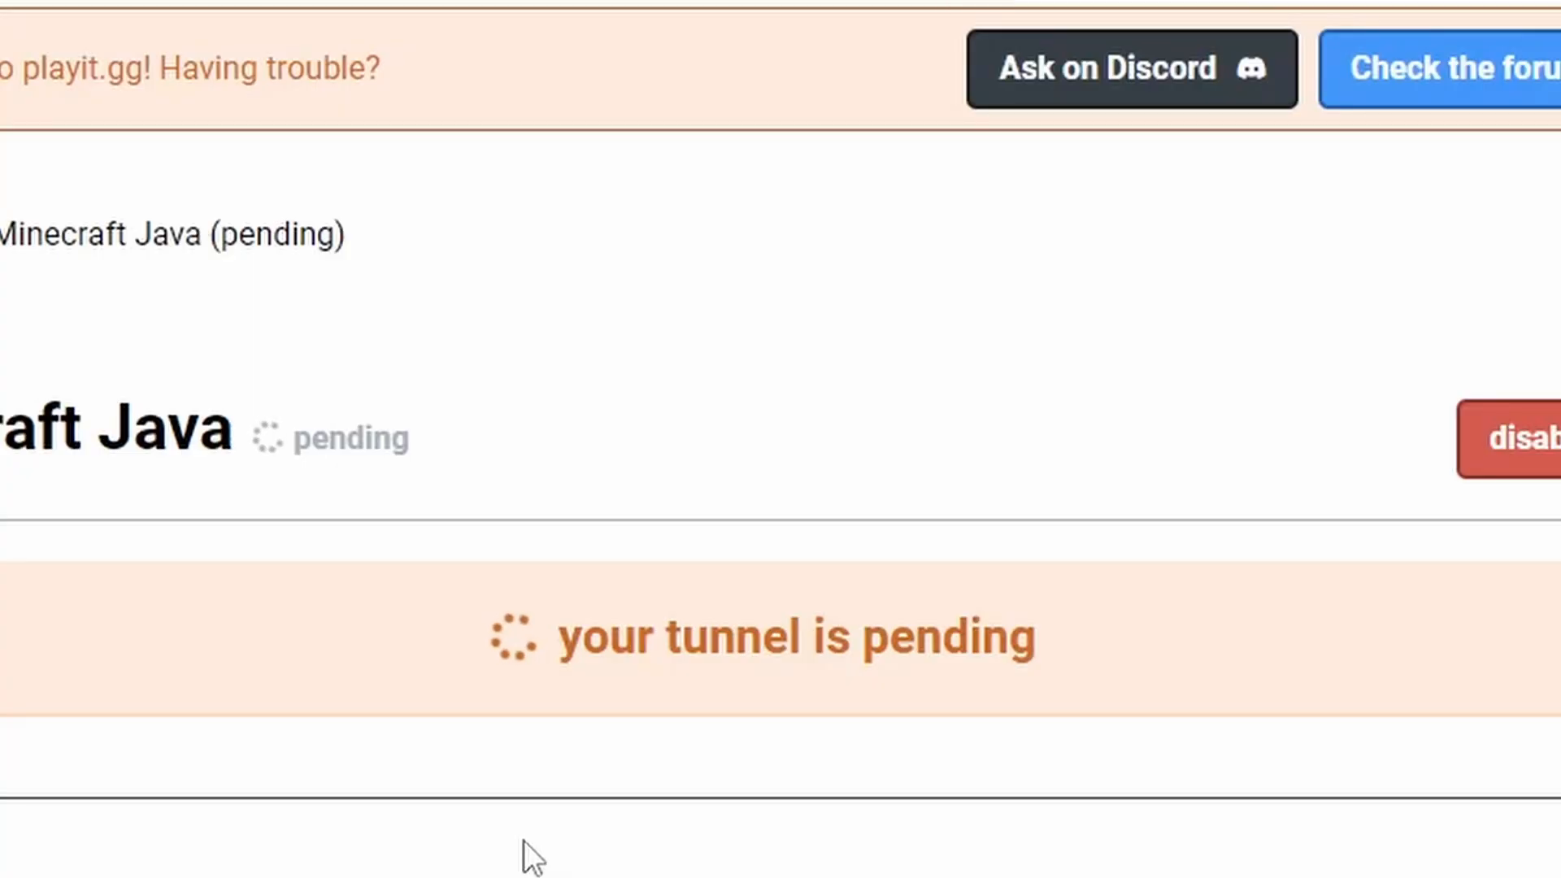
scroll(up, 3)
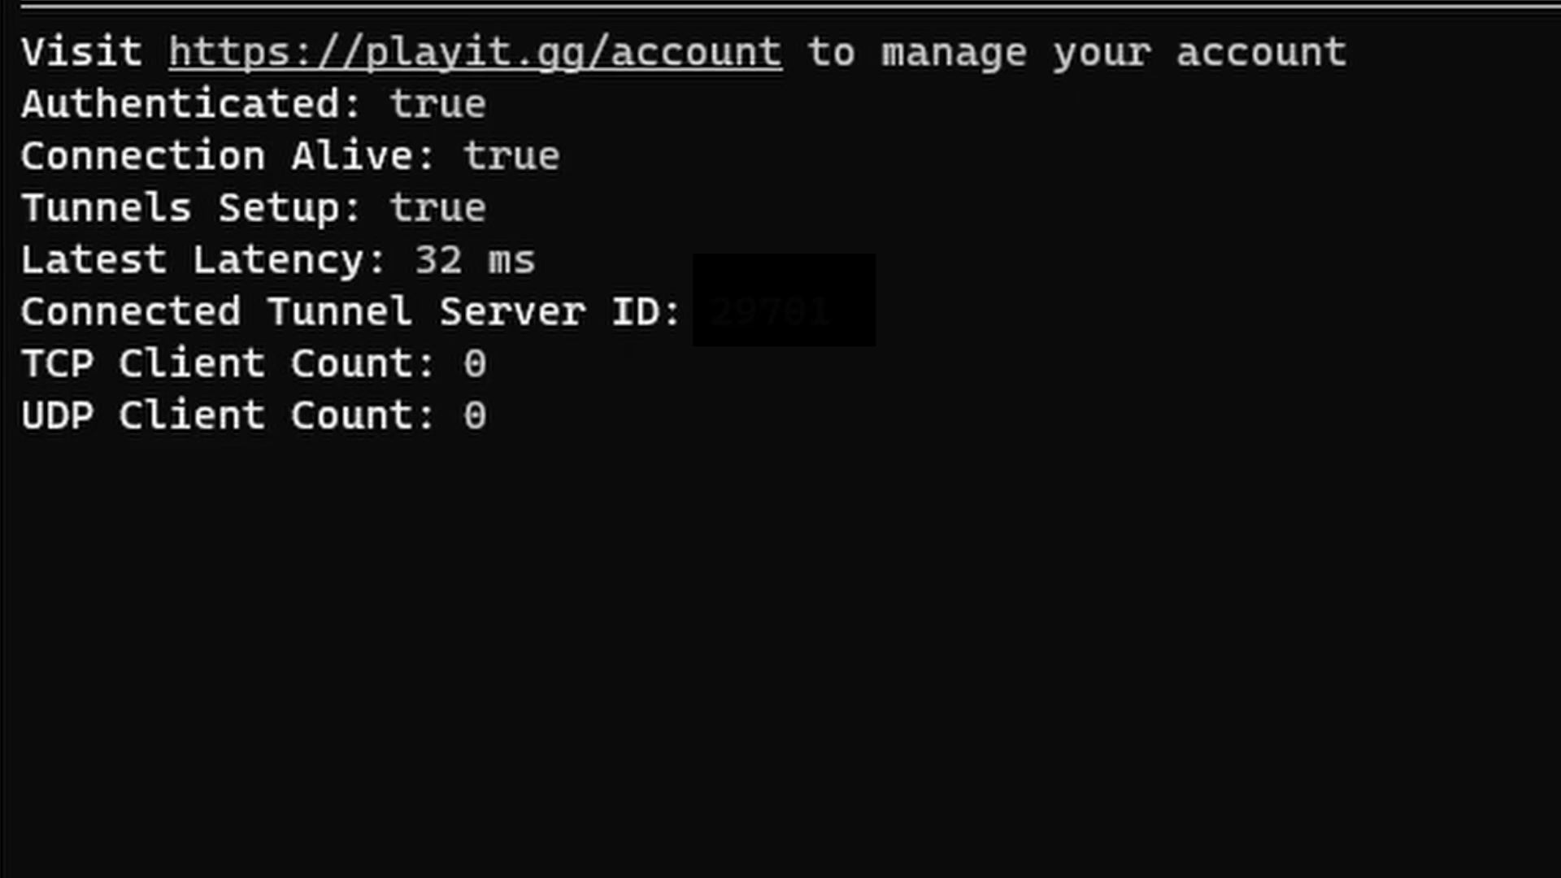
mouse_move(355, 547)
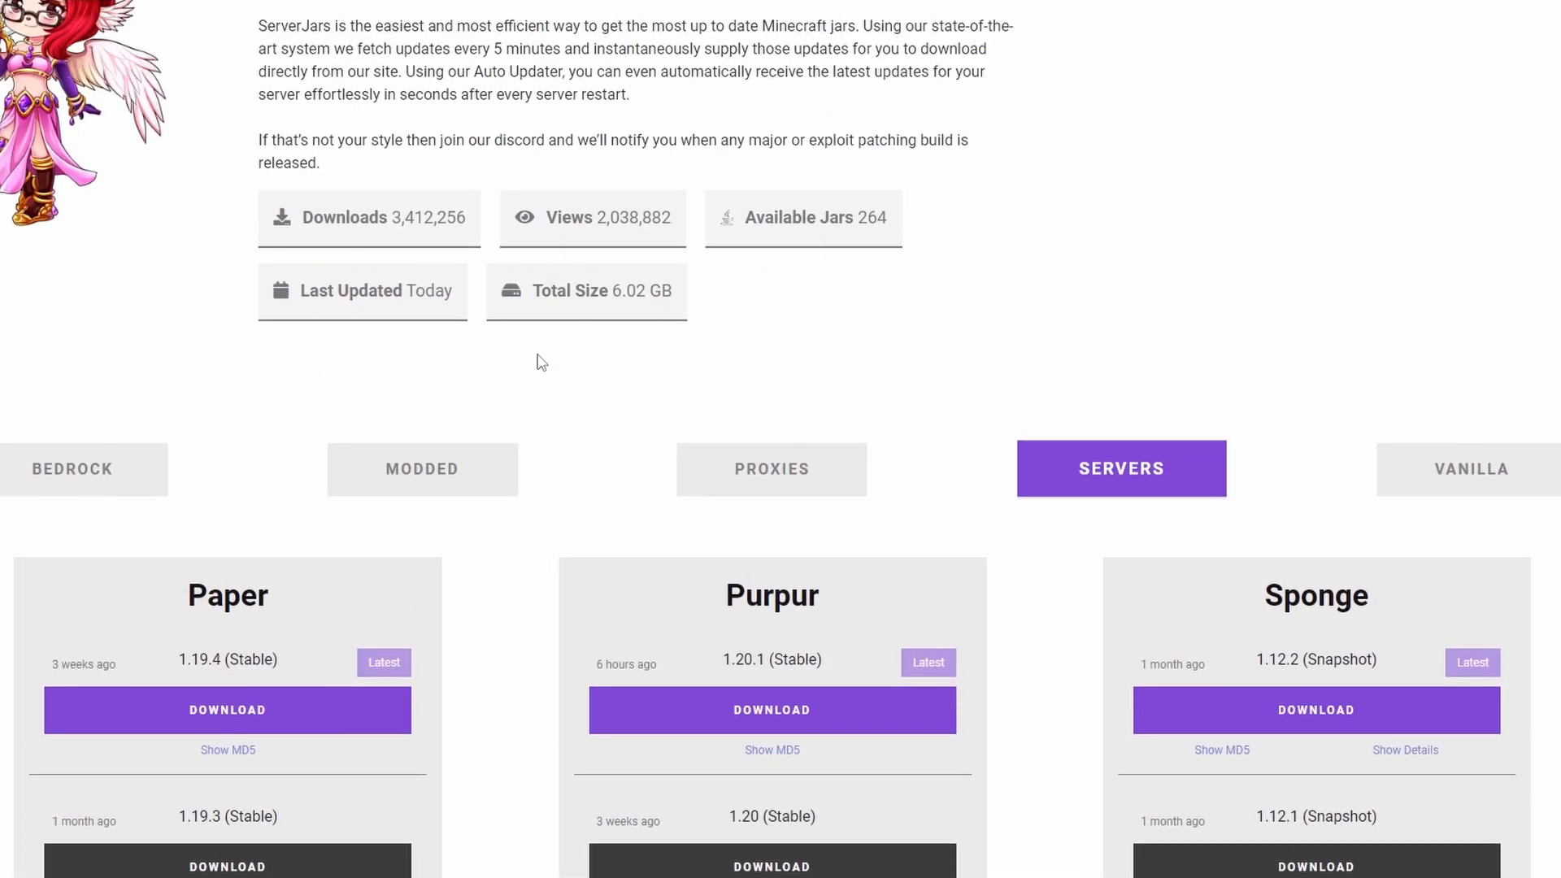
Show the Vanilla category and scroll through its full version list beginning at 1.20.1
click(1471, 468)
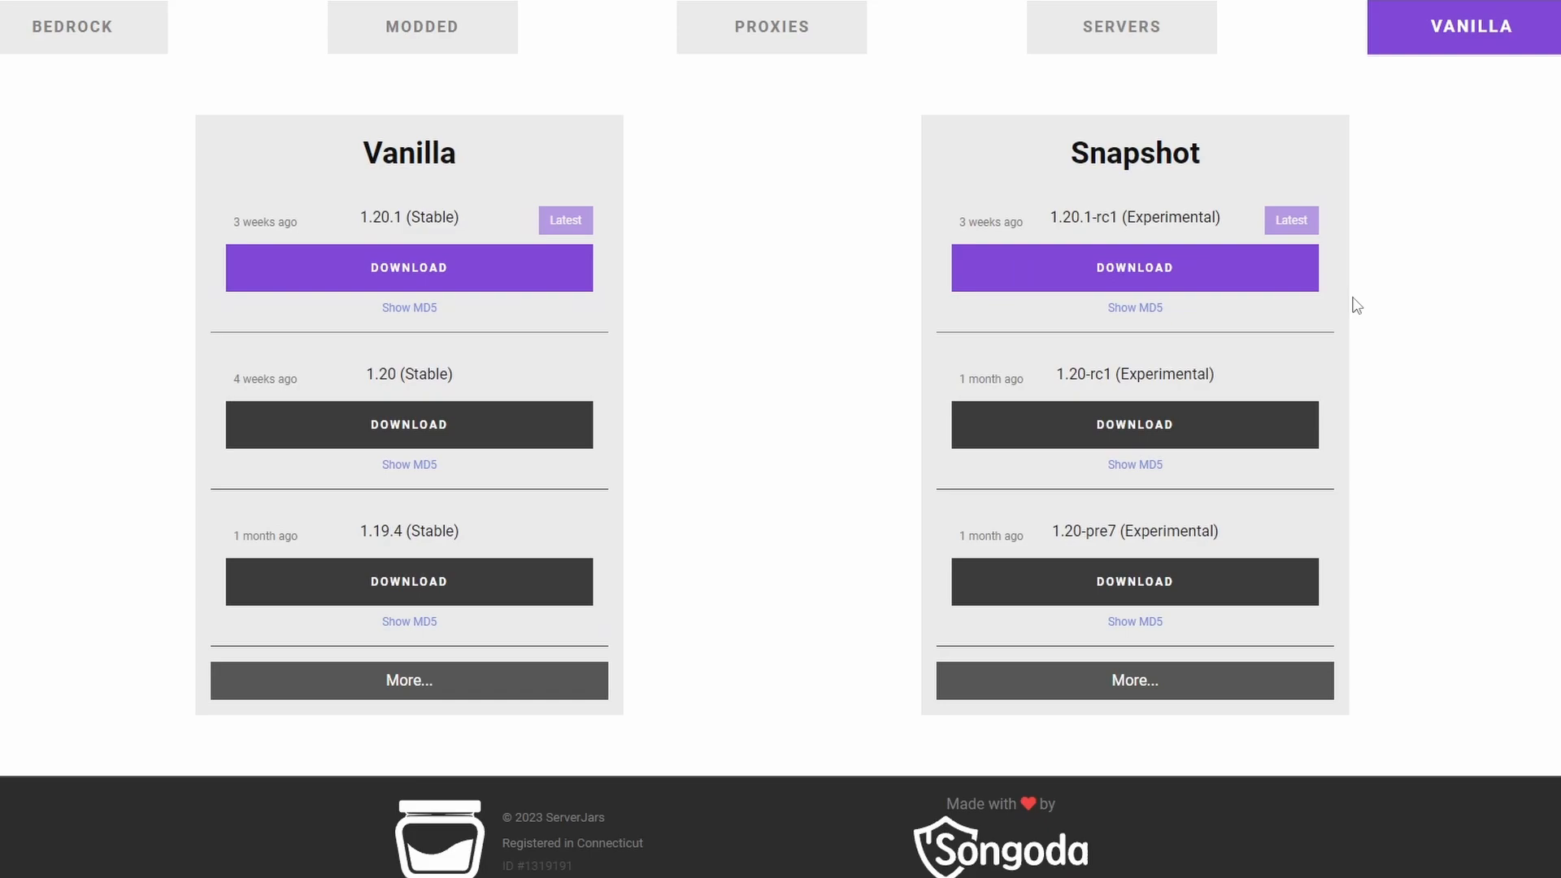
scroll(up, 3)
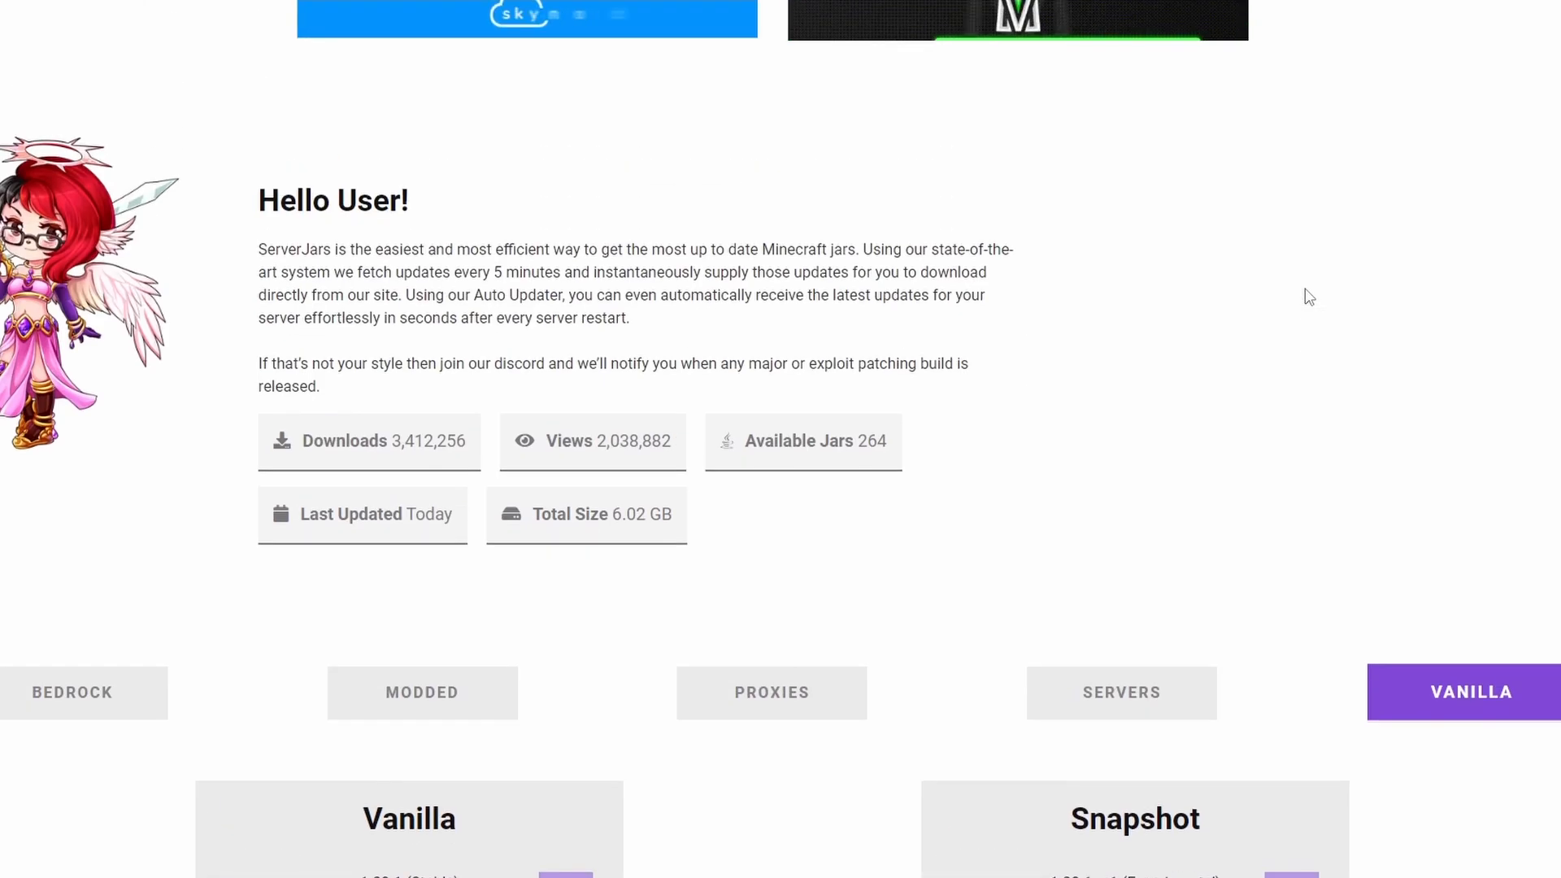
scroll(down, 3)
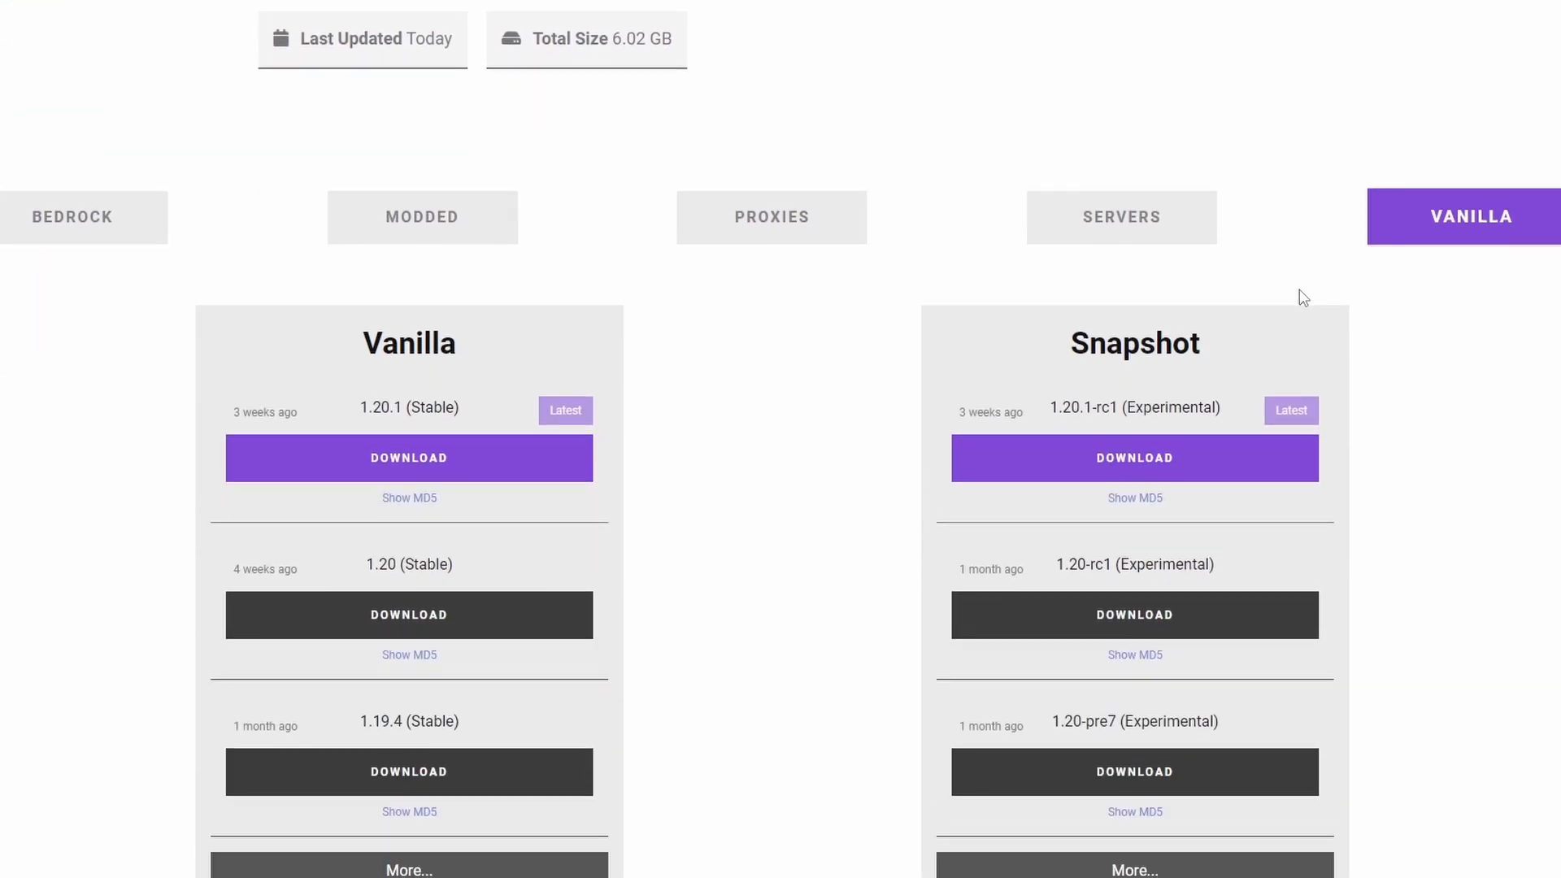
scroll(down, 3)
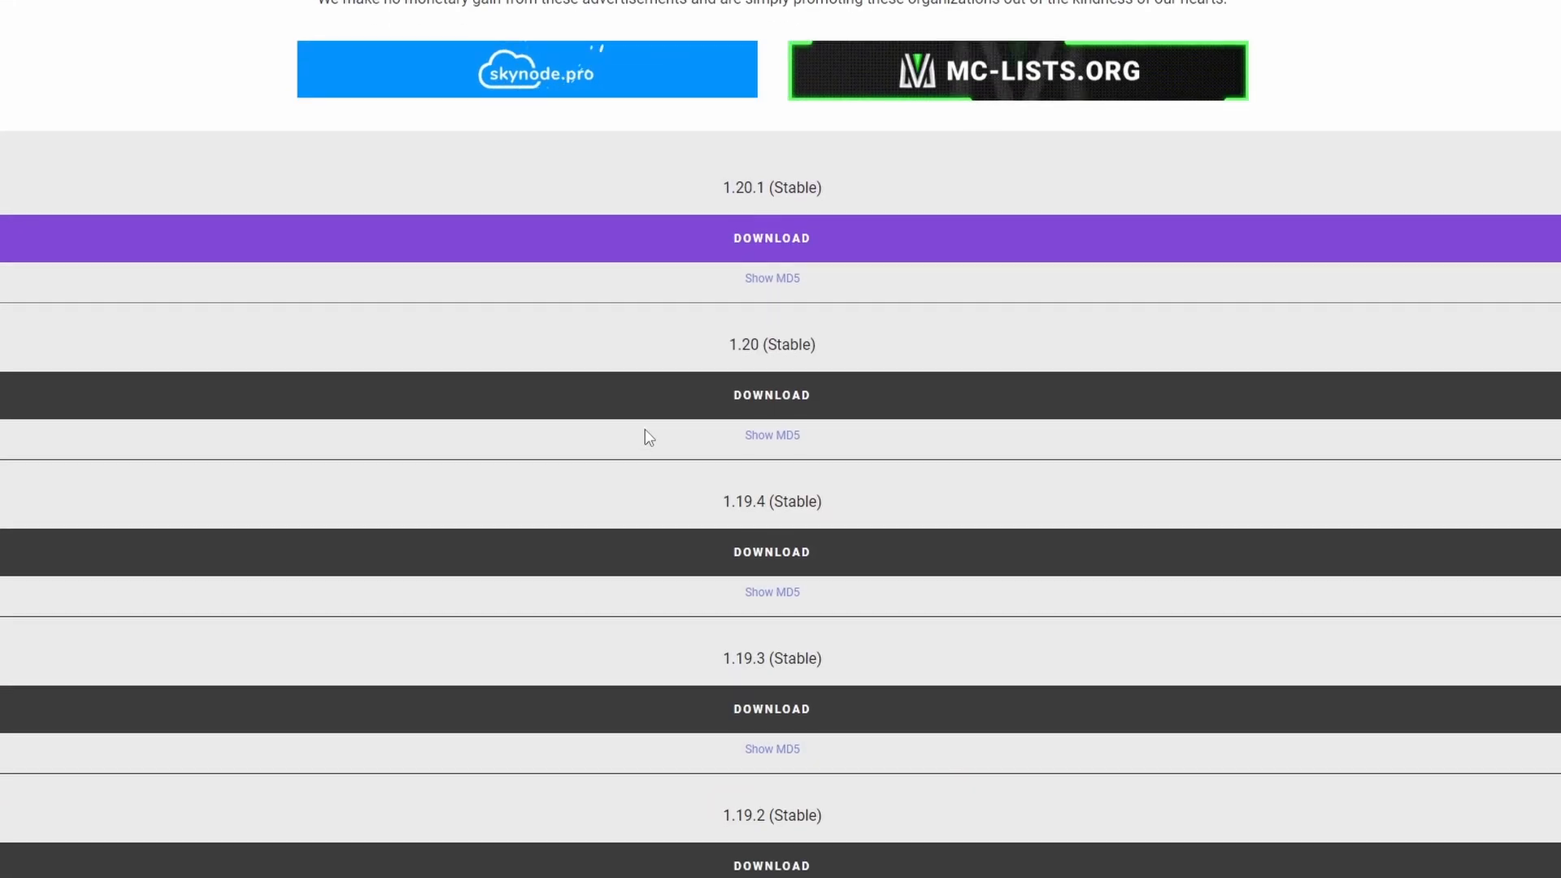
scroll(down, 3)
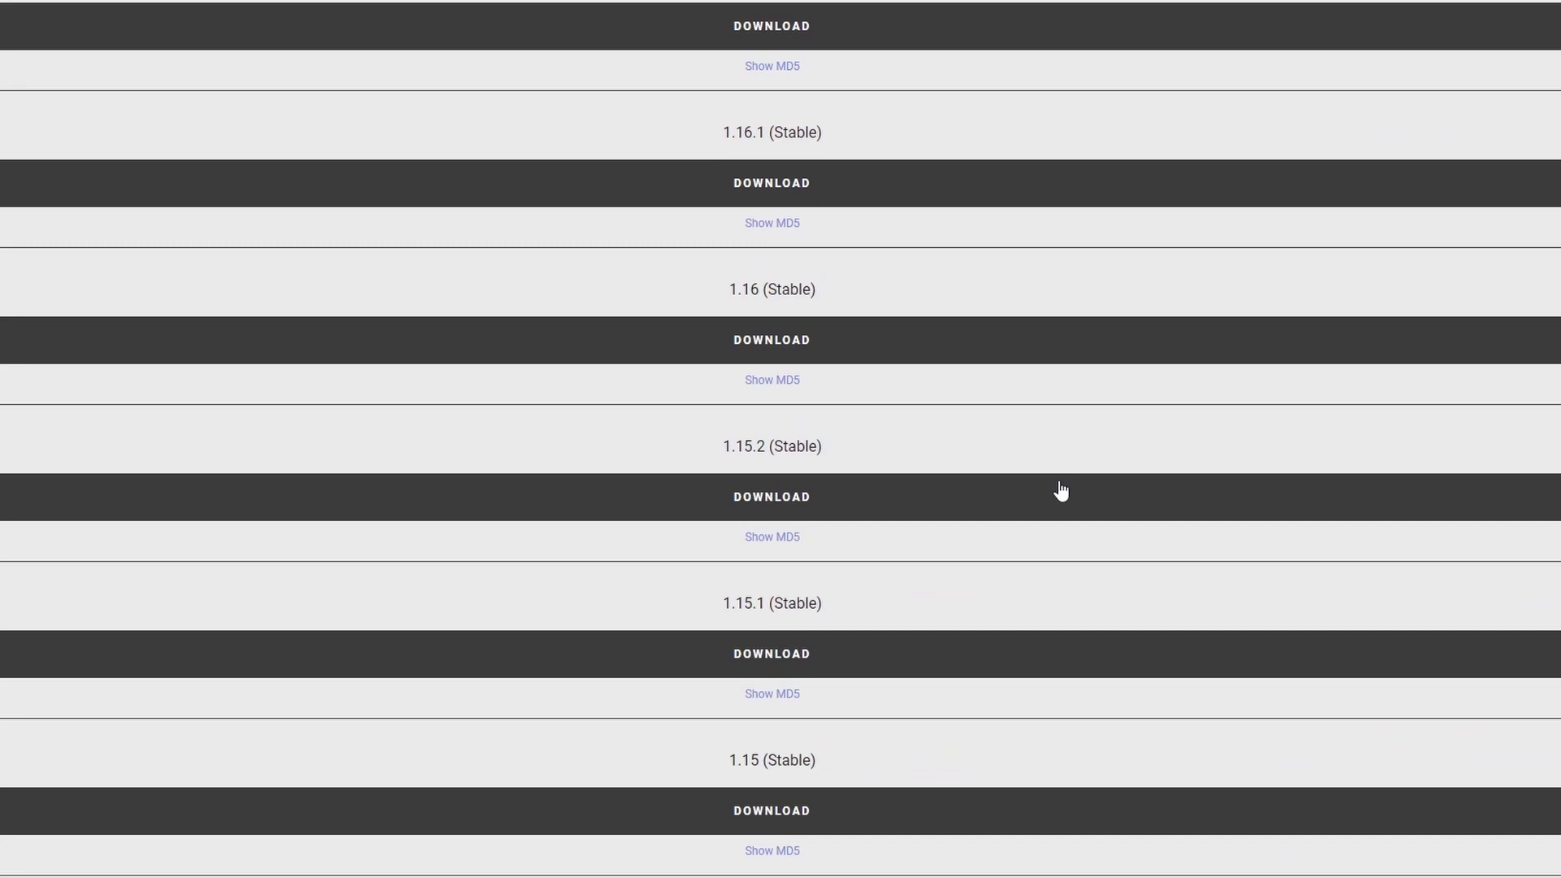
scroll(up, 3)
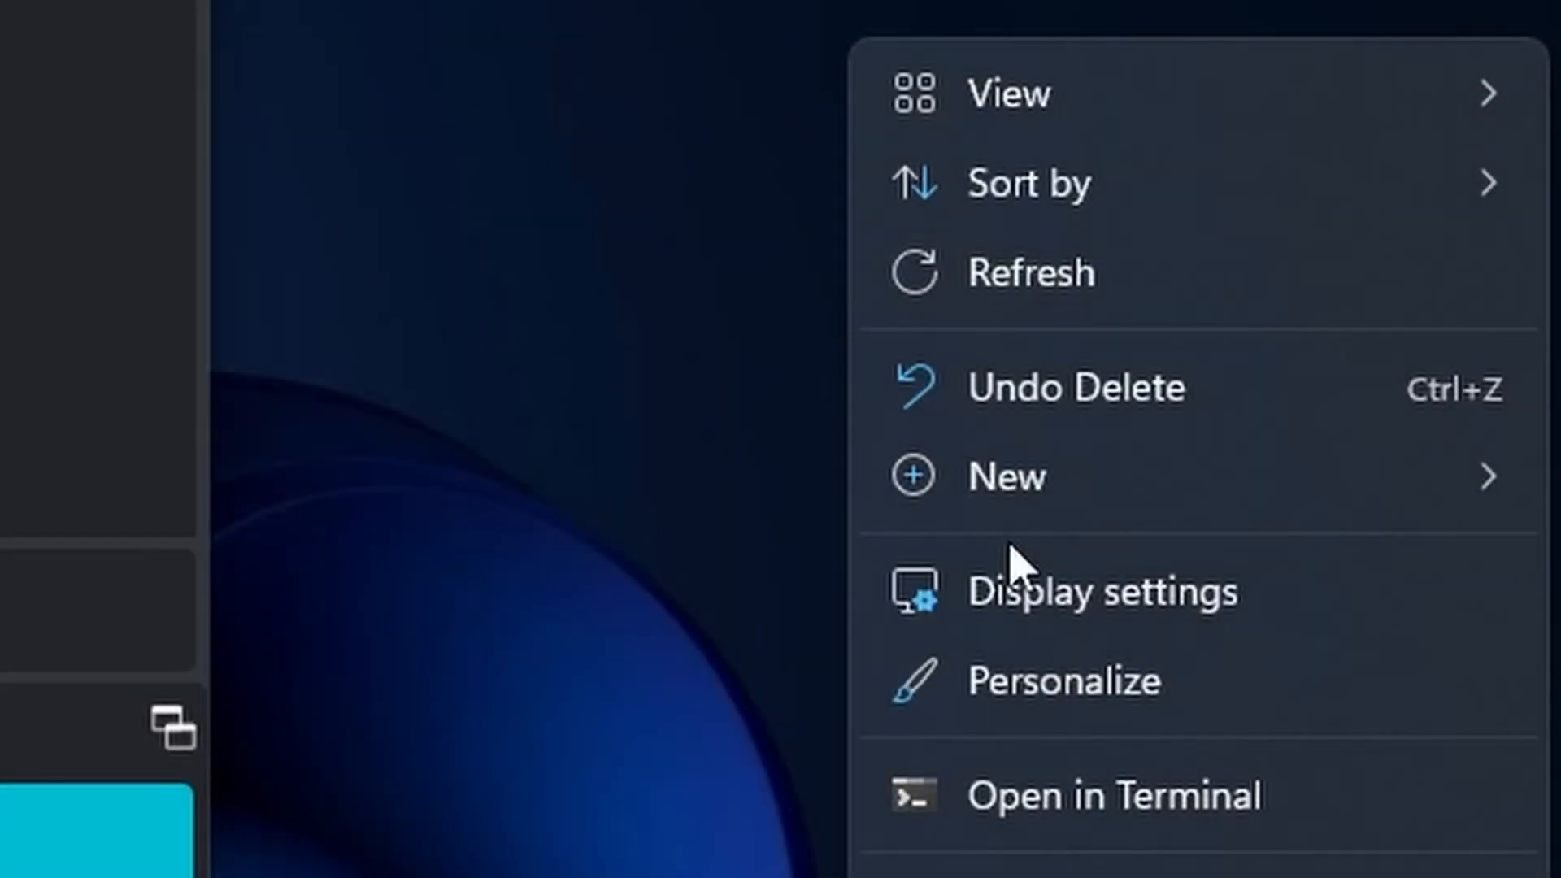
Create a desktop folder, paste vanilla-1.20.1.jar from Downloads into it and run the jar once
click(1008, 476)
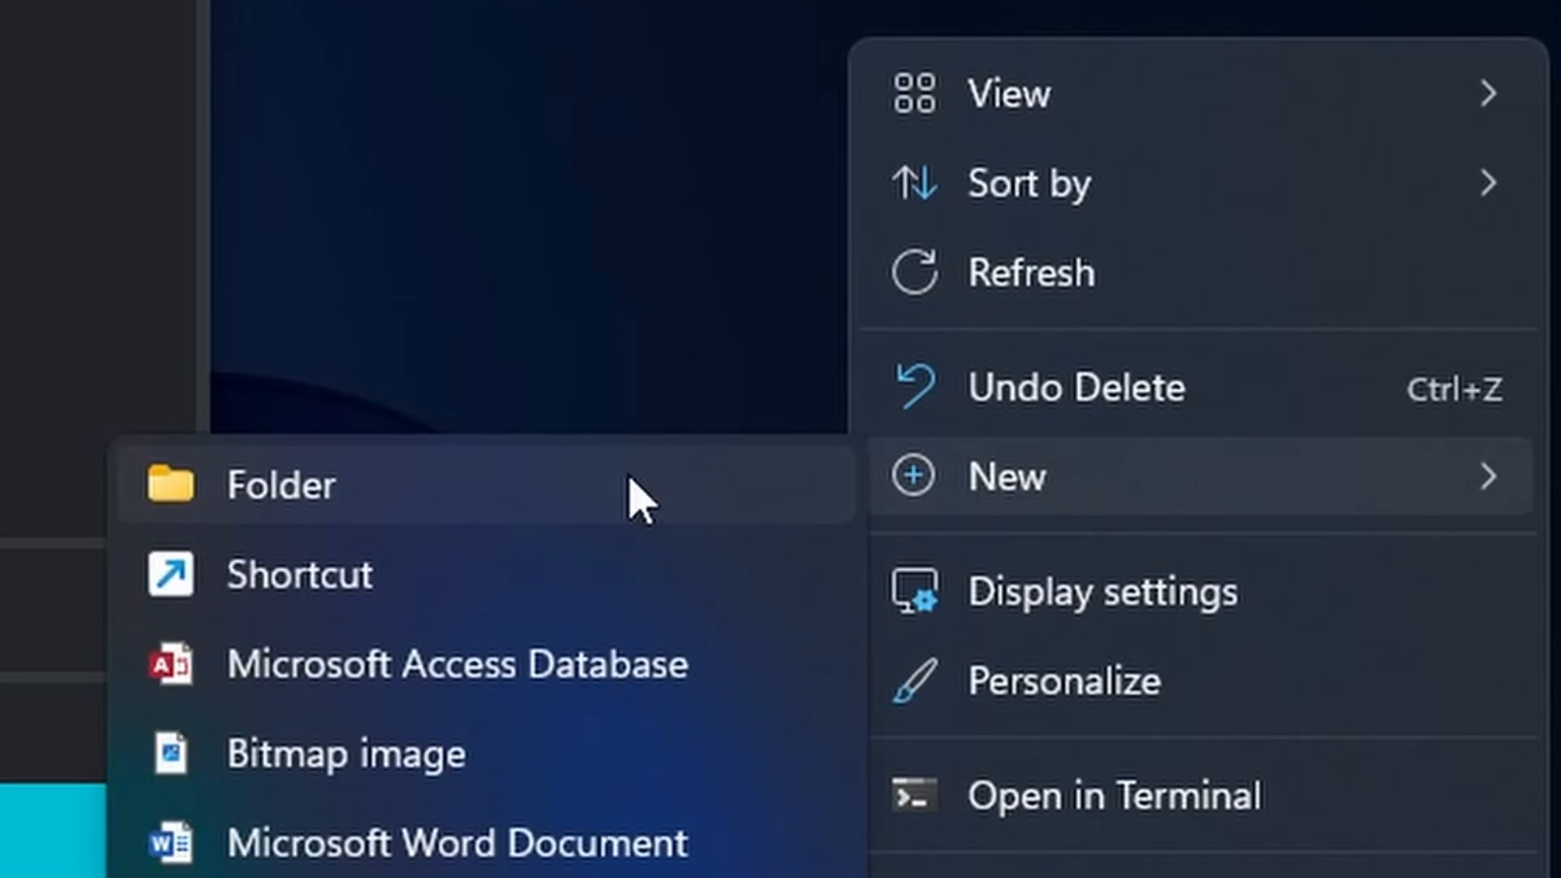
click(281, 484)
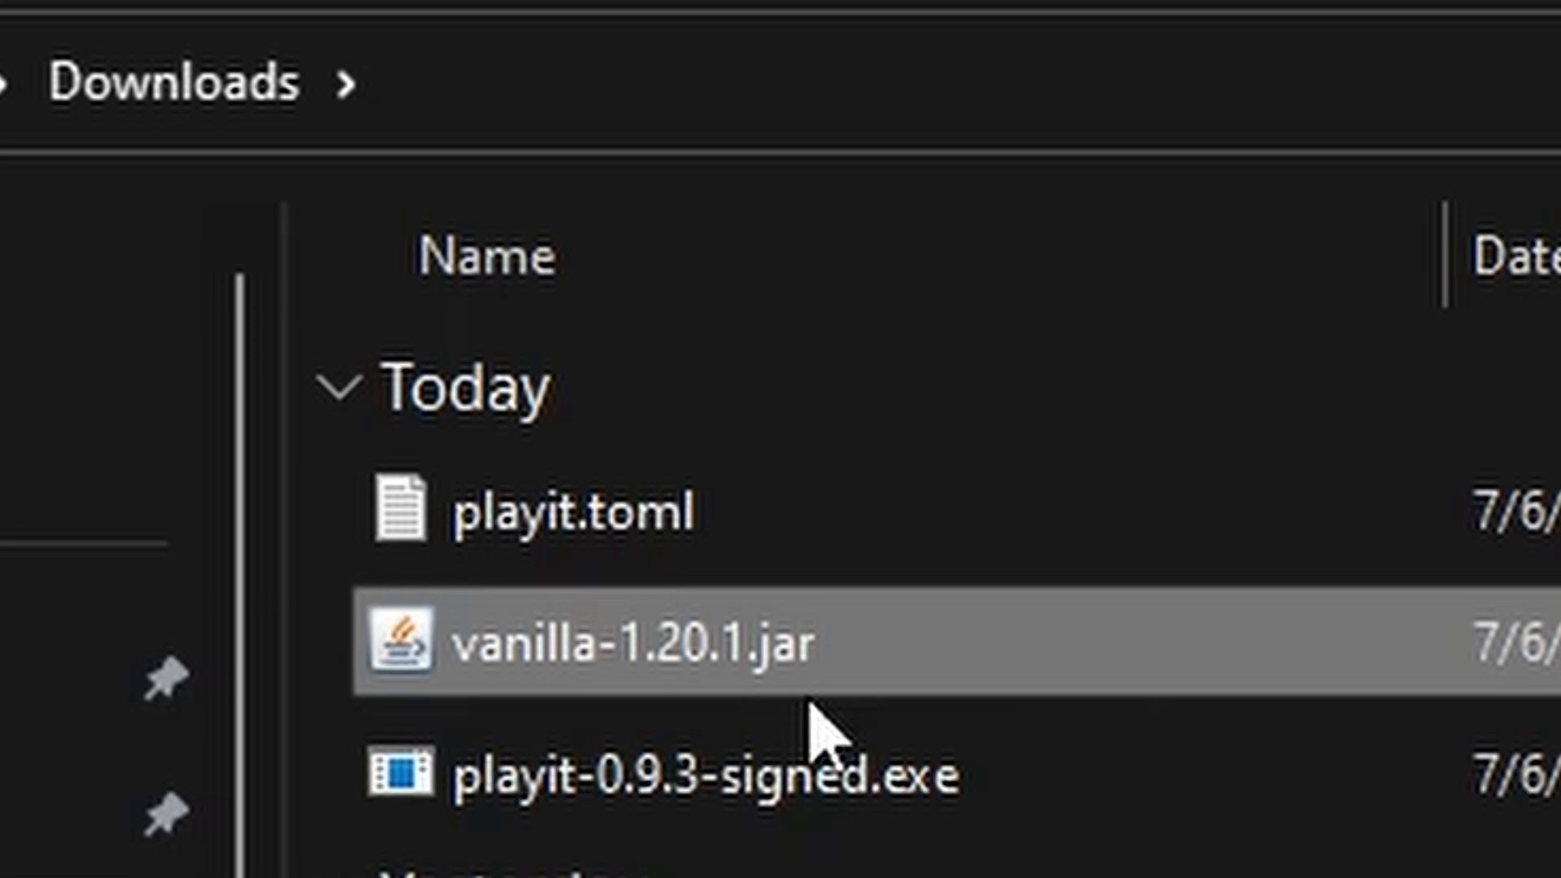
mouse_move(89, 468)
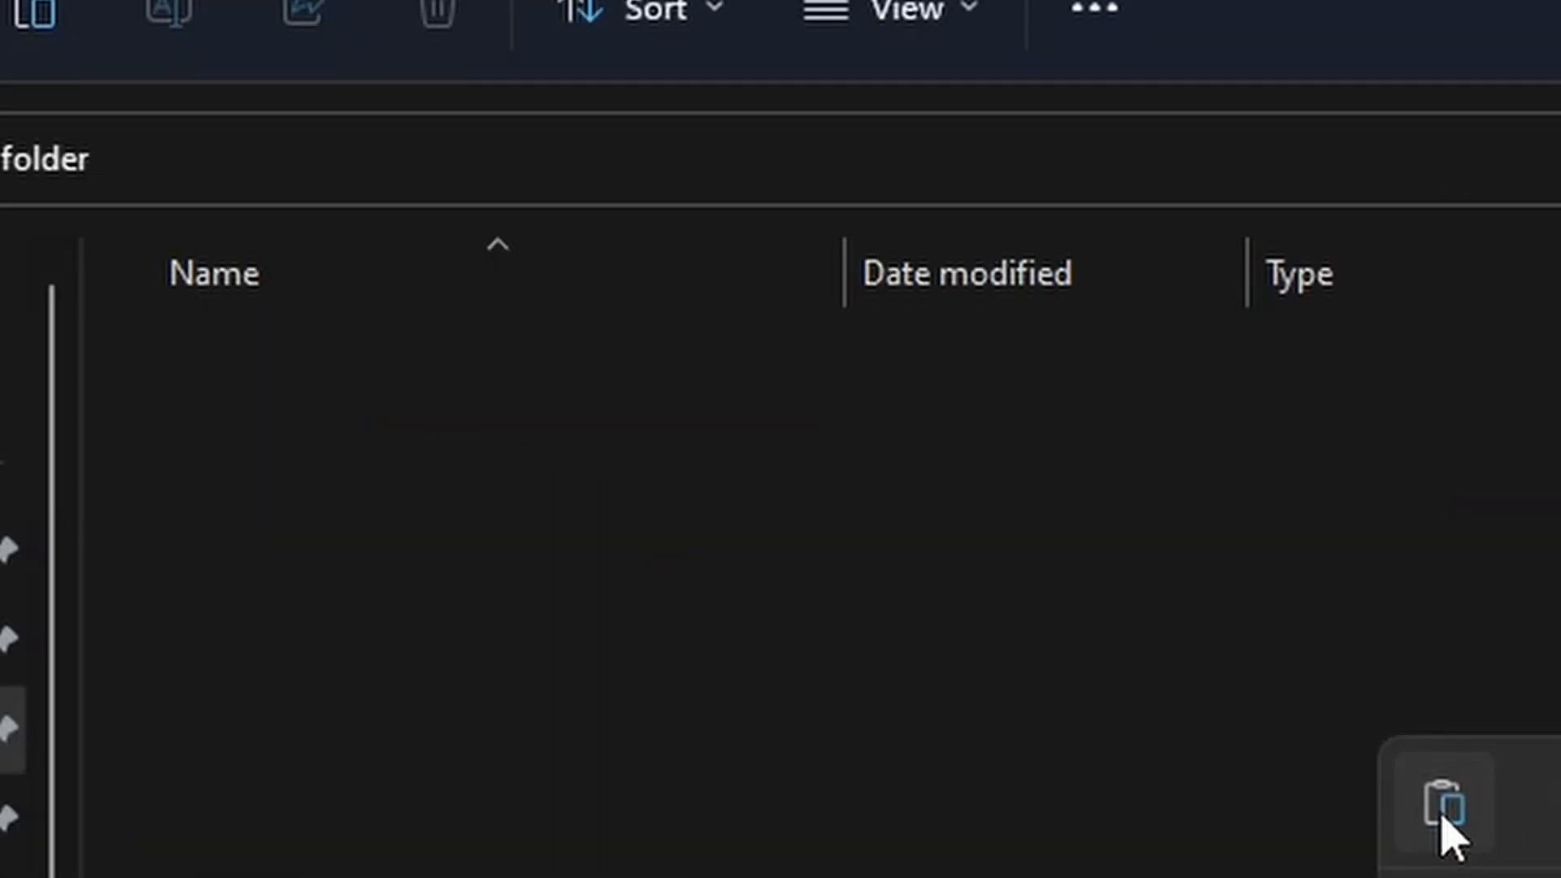
click(1449, 807)
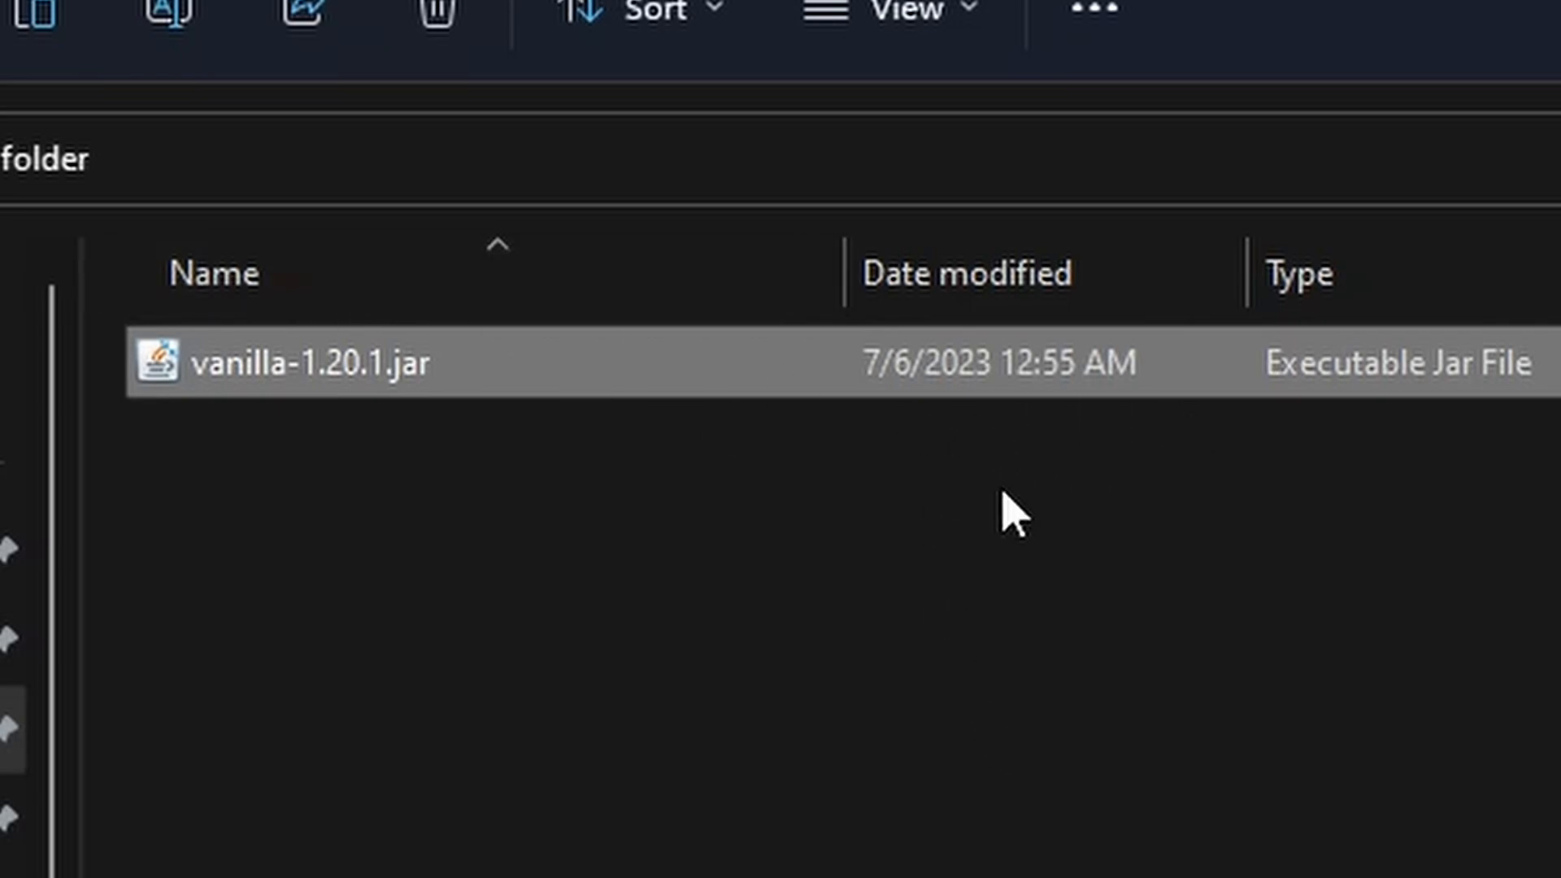
double_click(309, 362)
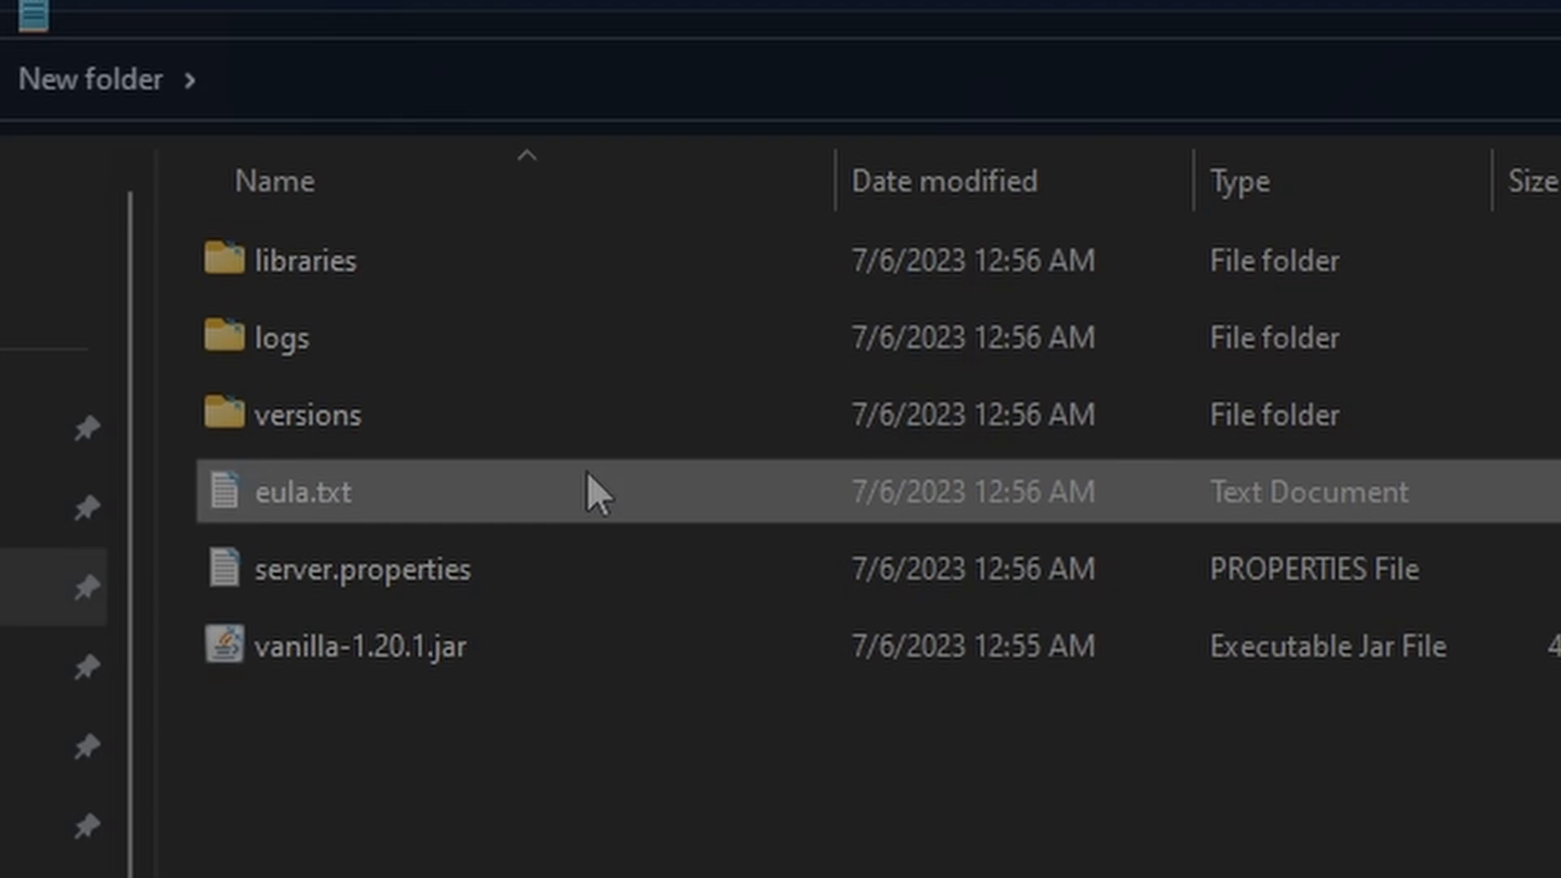
Edit eula.txt so eula=false becomes eula=true, then save and close it
double_click(304, 491)
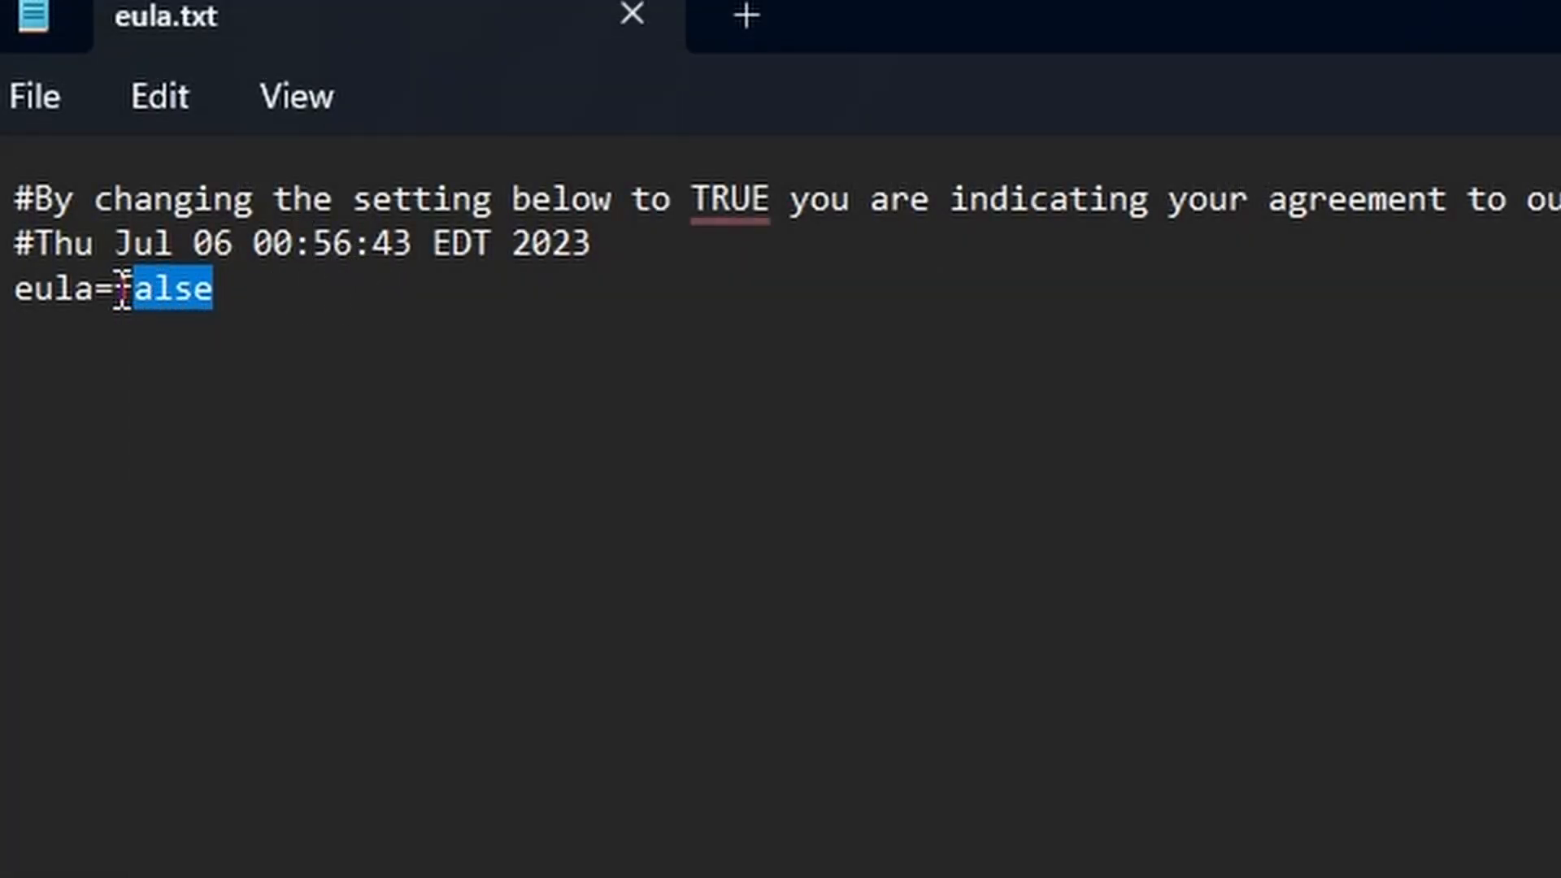
text(tr)
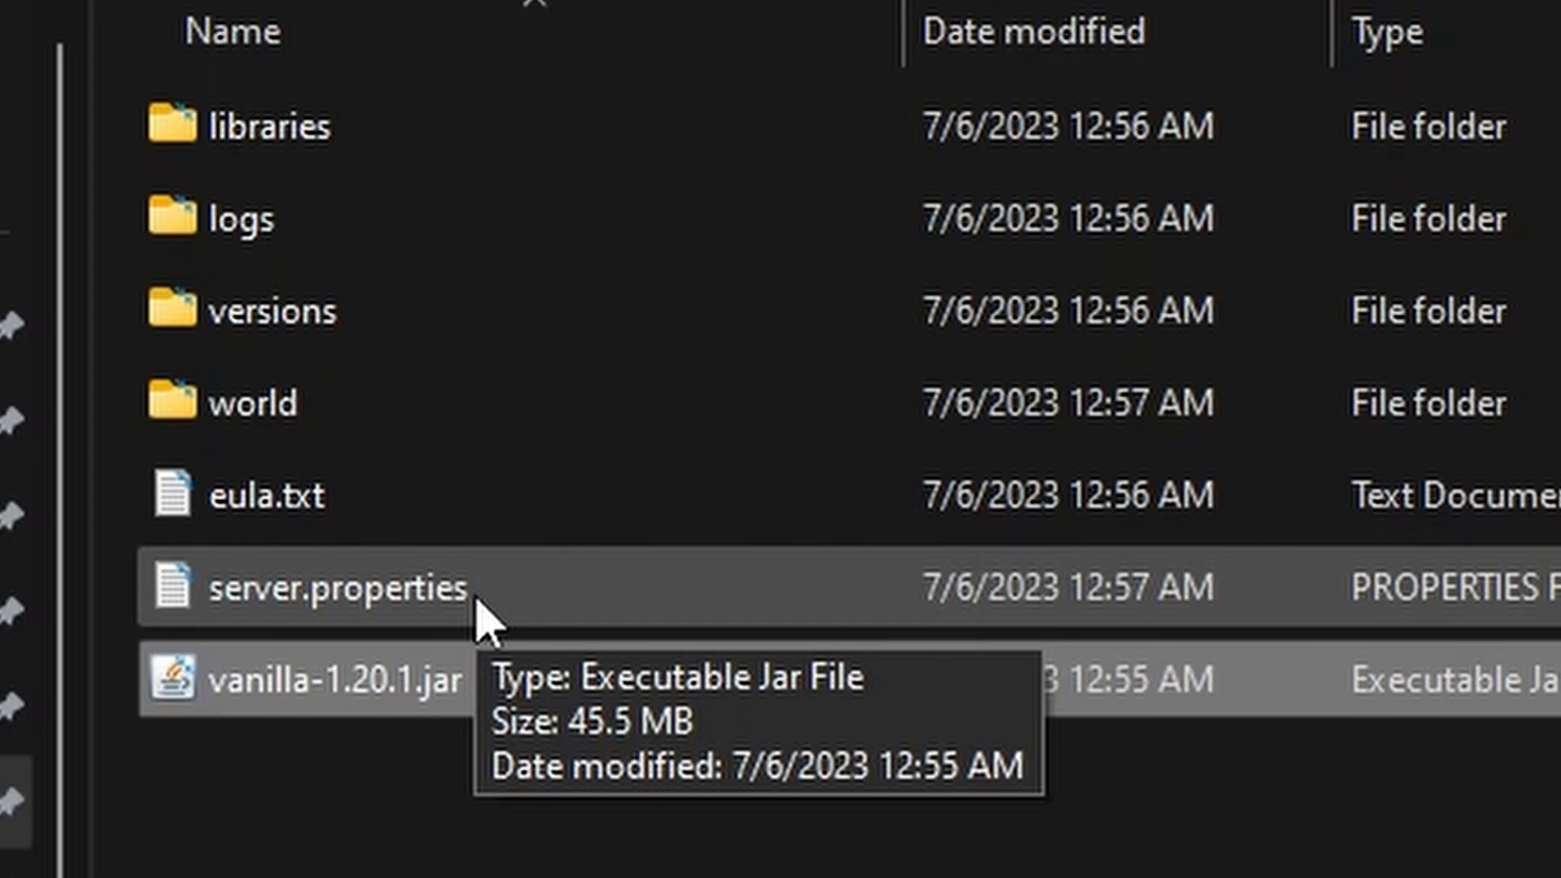
Relaunch the server jar, add entertainment-basis.joinmc.link as a multiplayer server and join it
double_click(309, 679)
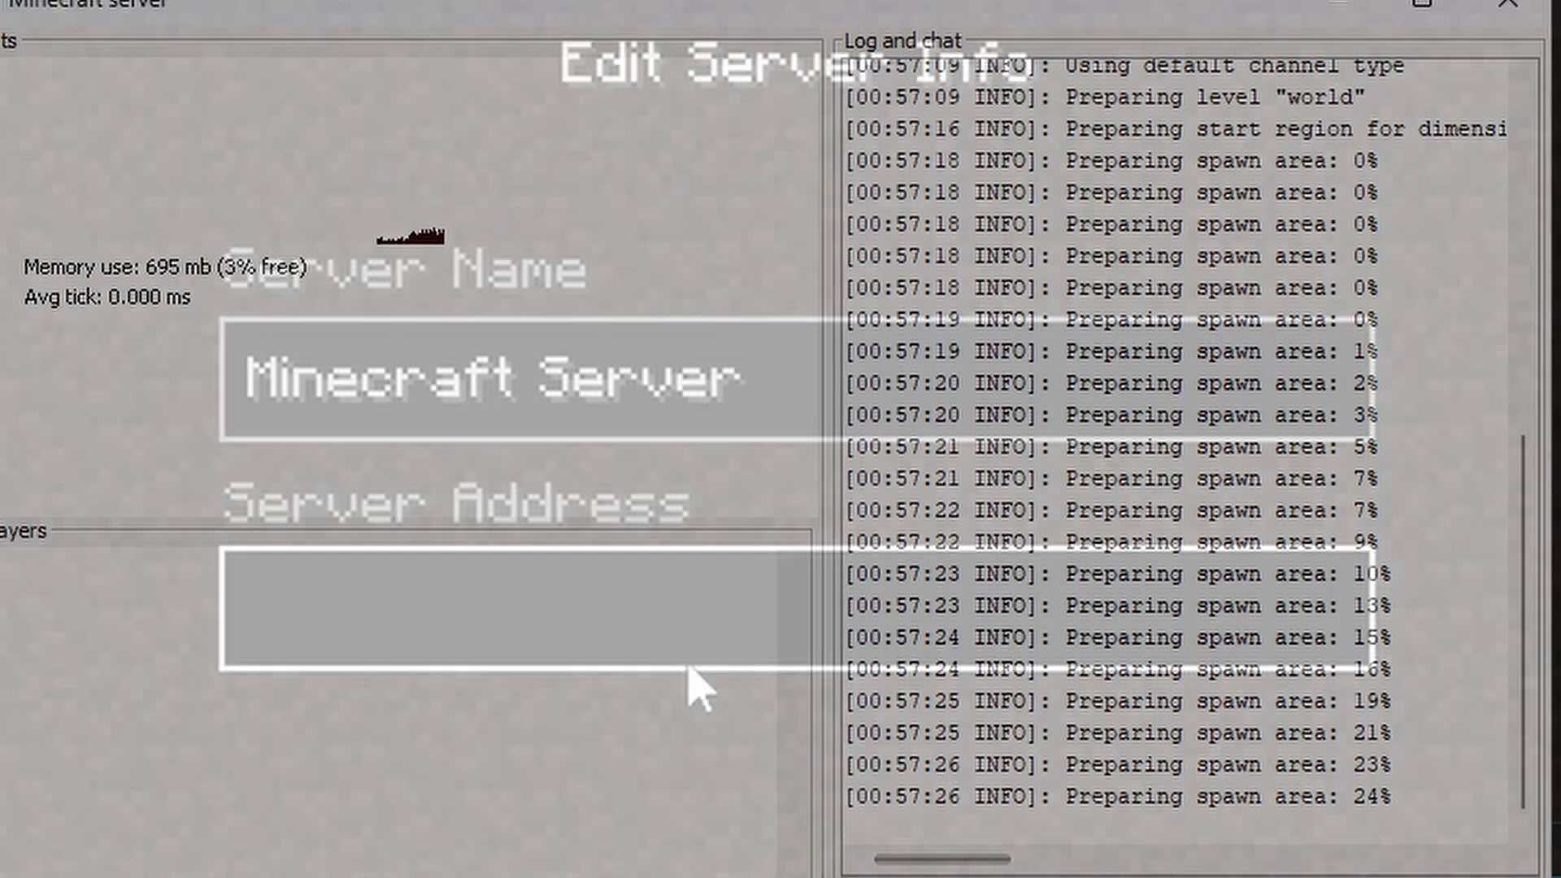
text(entertainment-basis.joinmc.link)
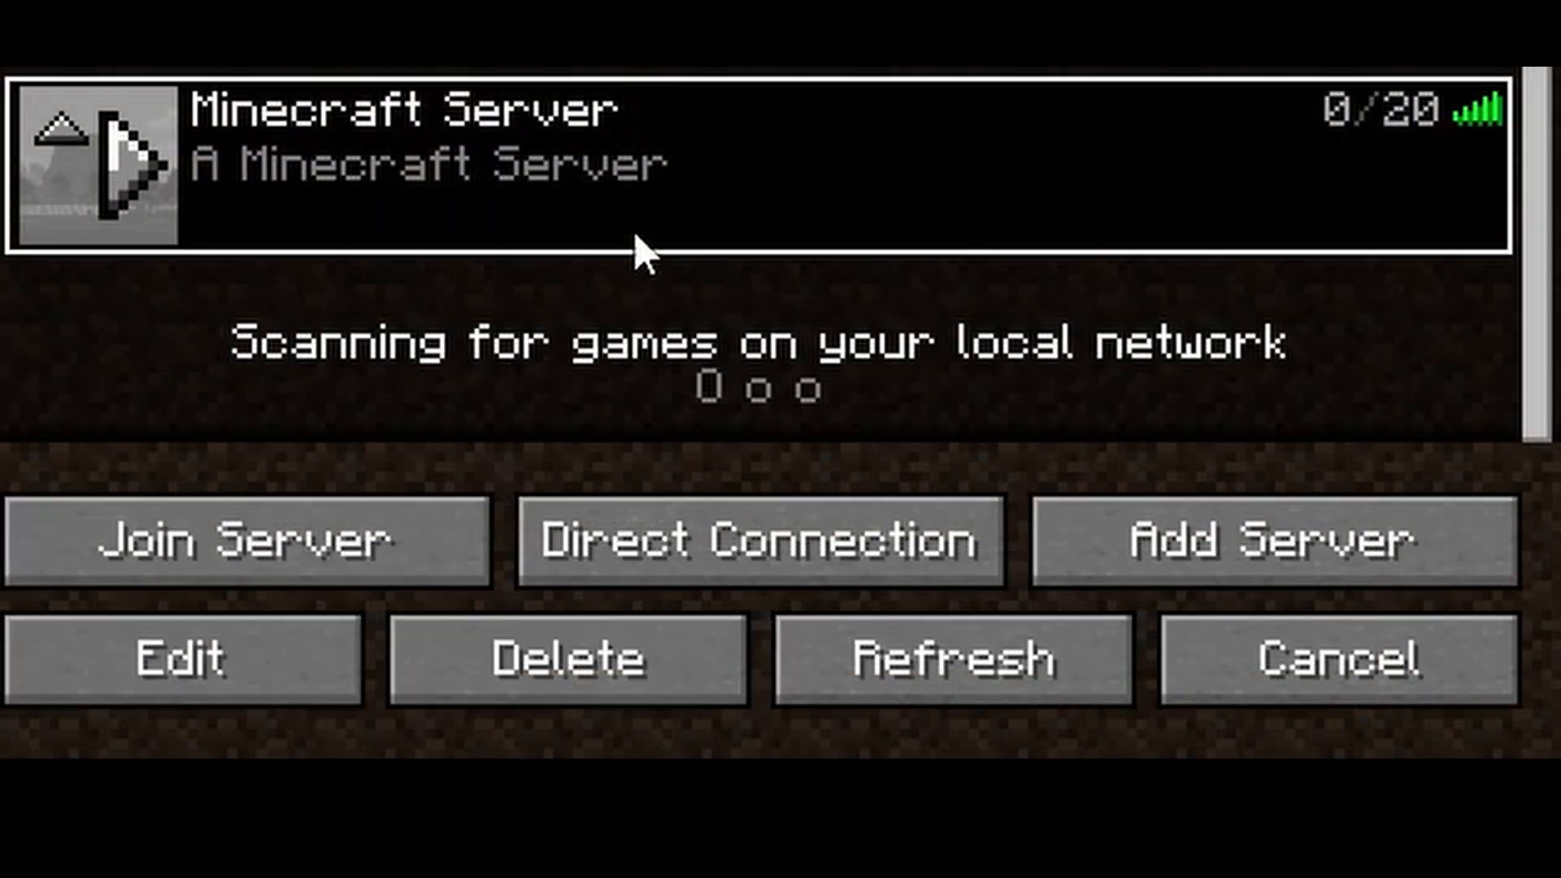
click(252, 540)
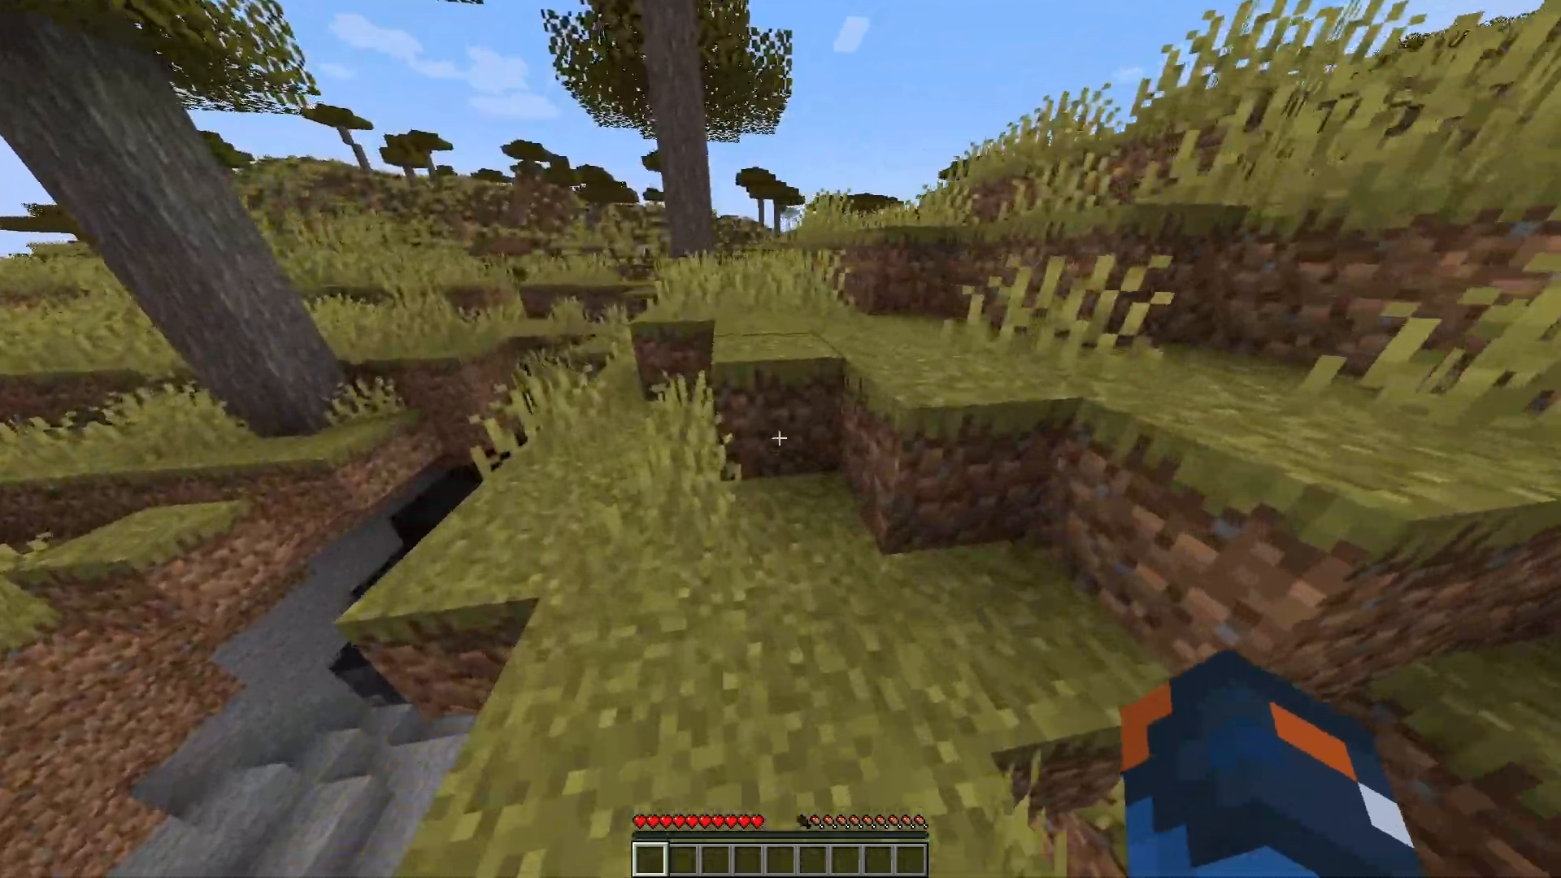
mouse_move(781, 439)
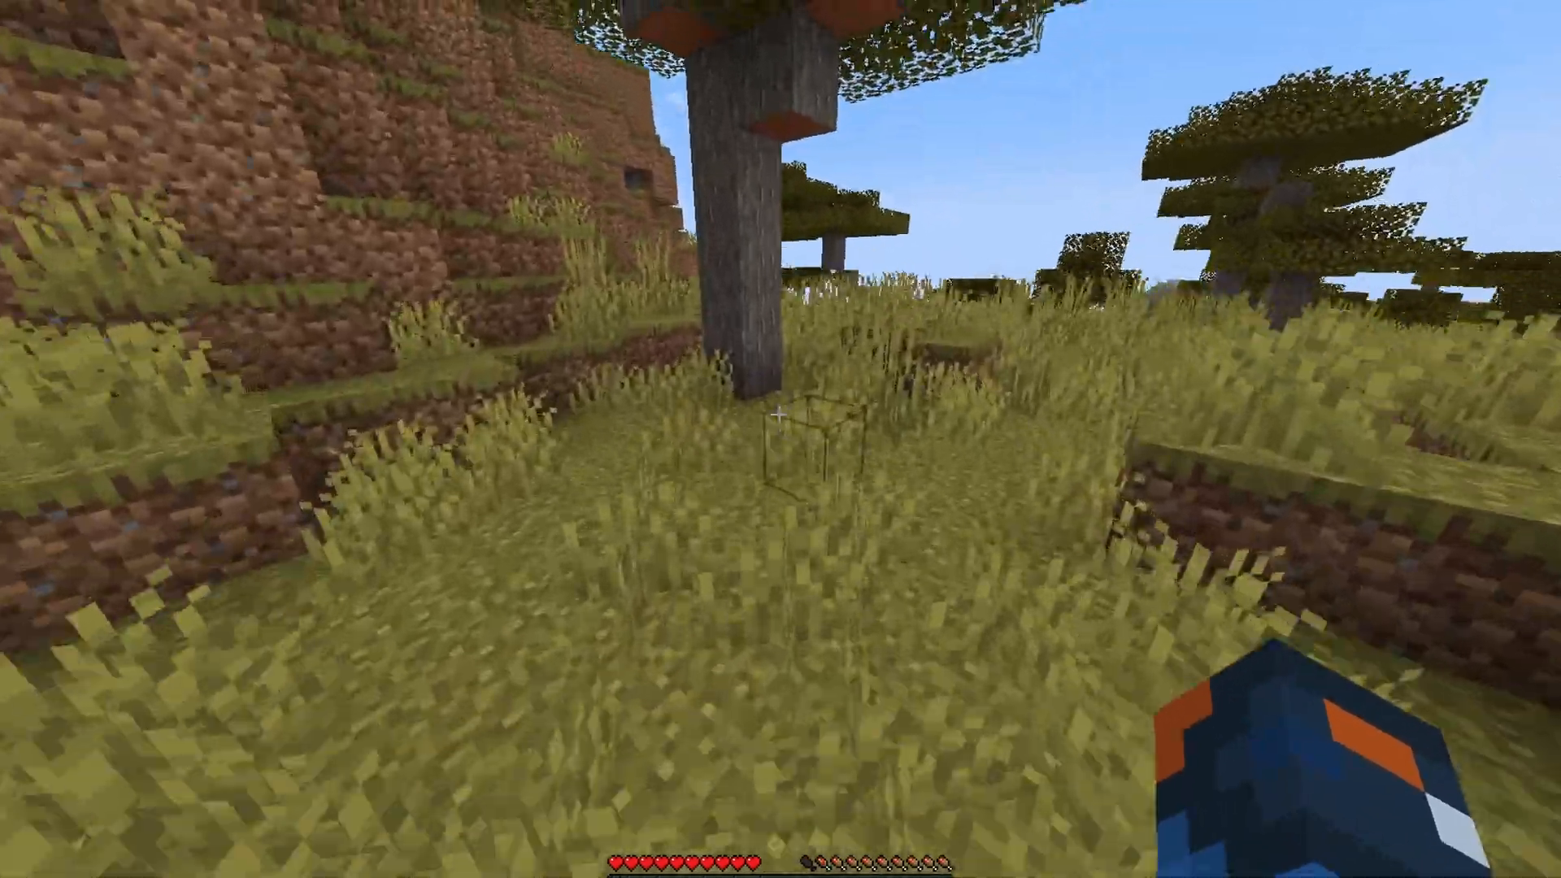
mouse_move(781, 439)
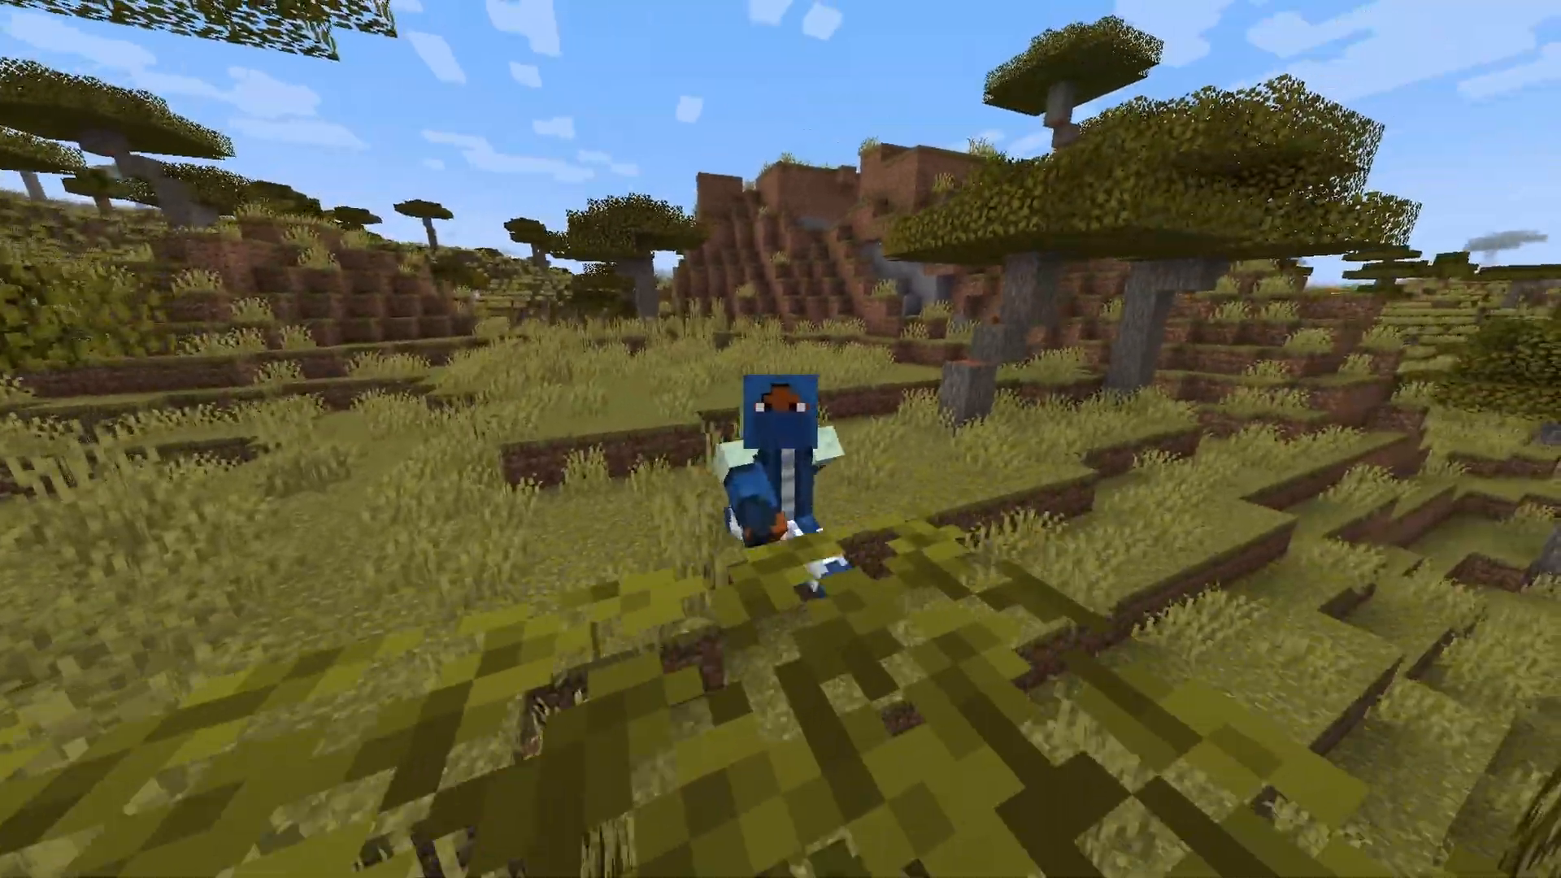
key(Escape)
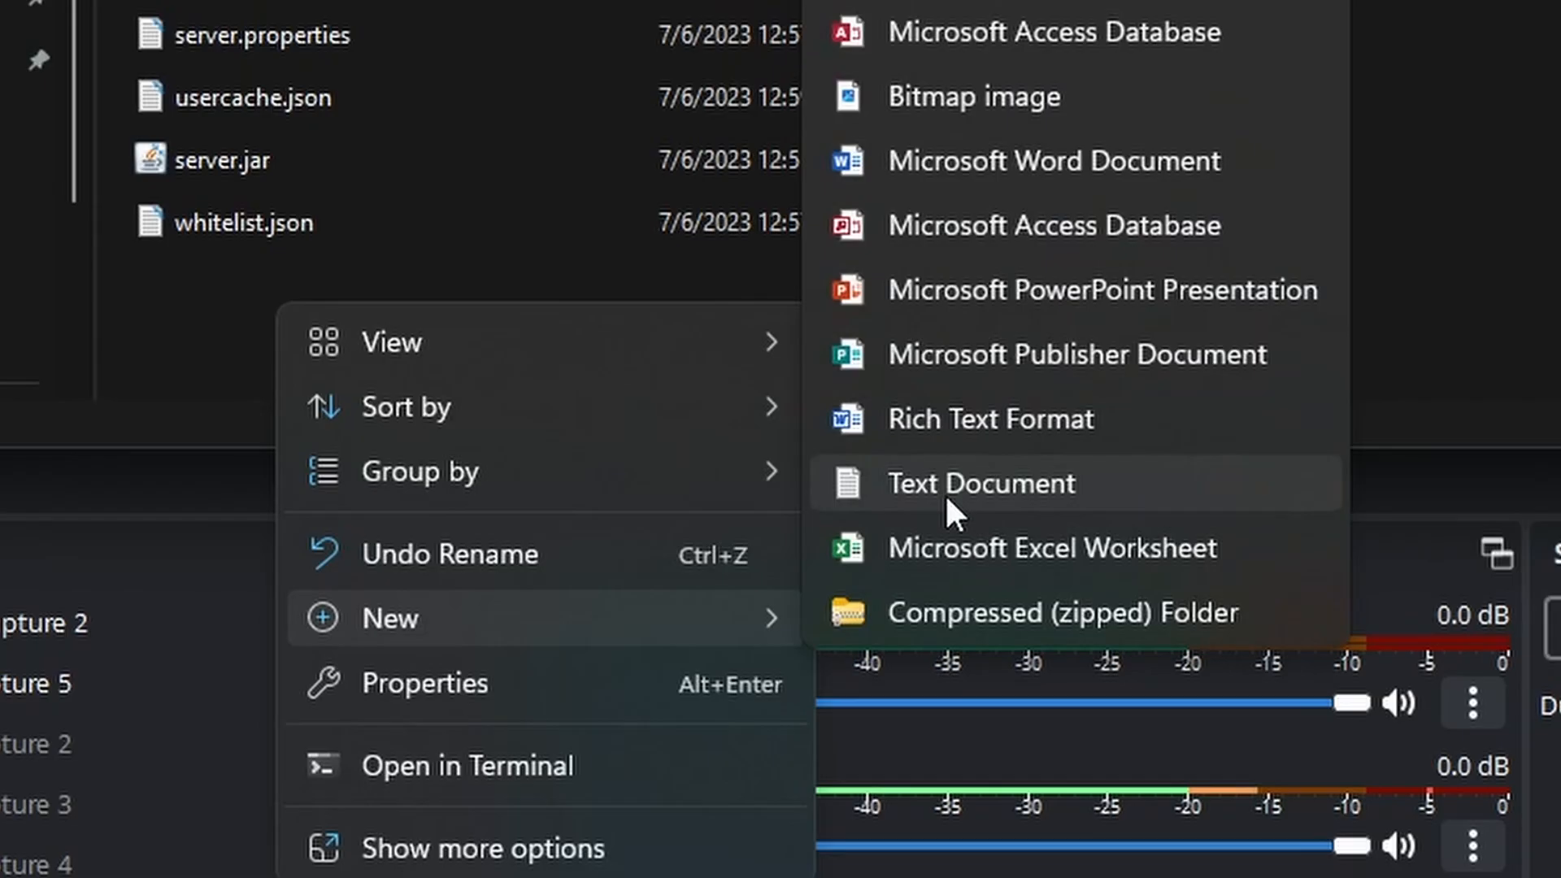
Create run.txt containing the java -Xmx1024M -Xms1024M -jar server.jar nogui command and save it
click(981, 483)
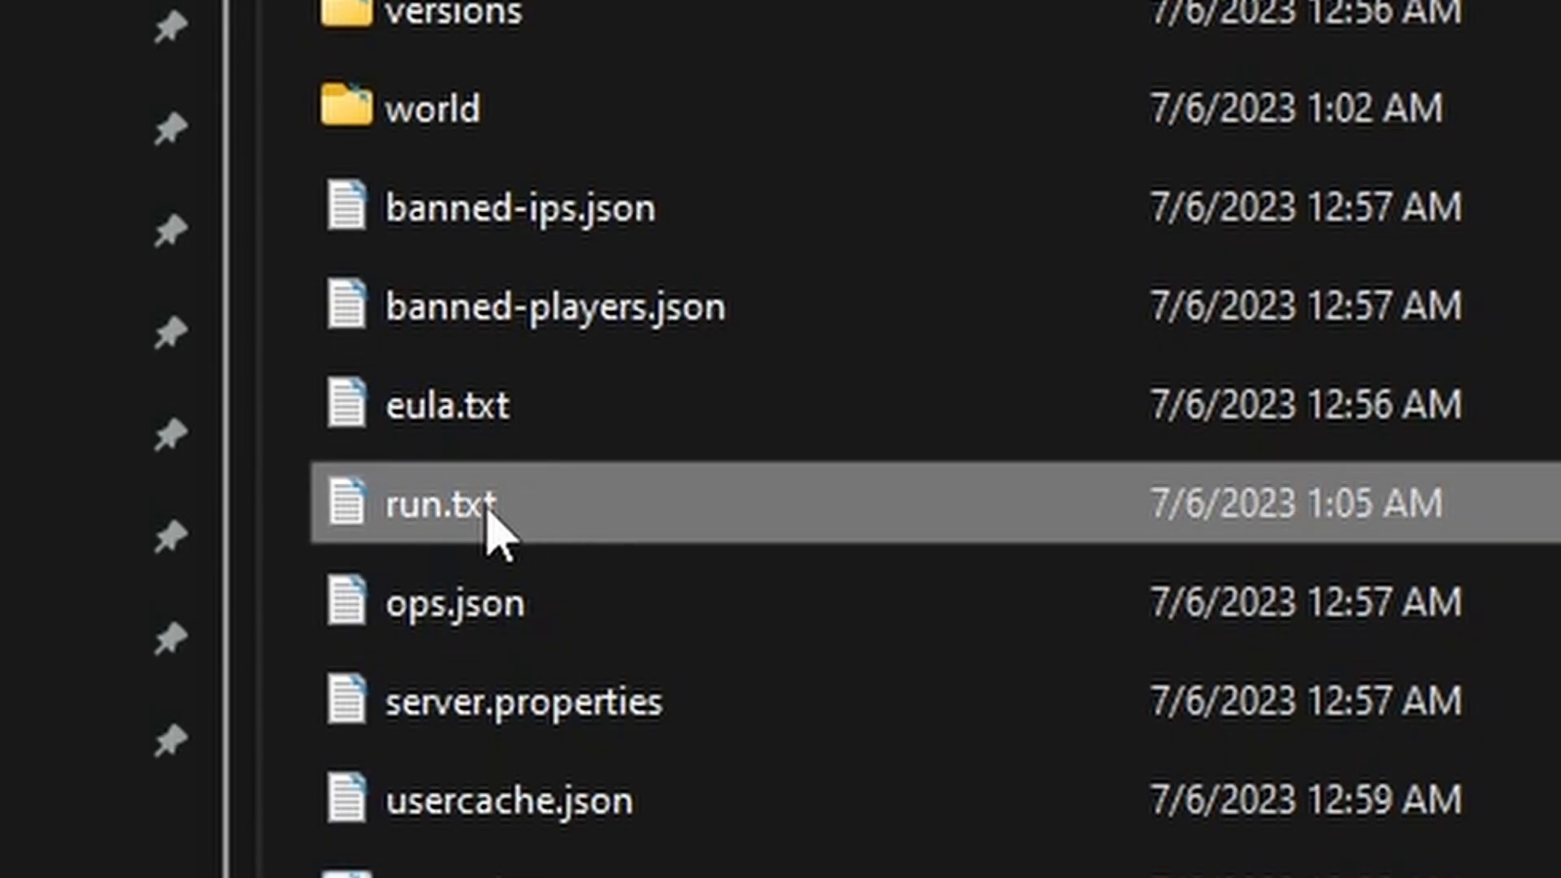
mouse_move(503, 538)
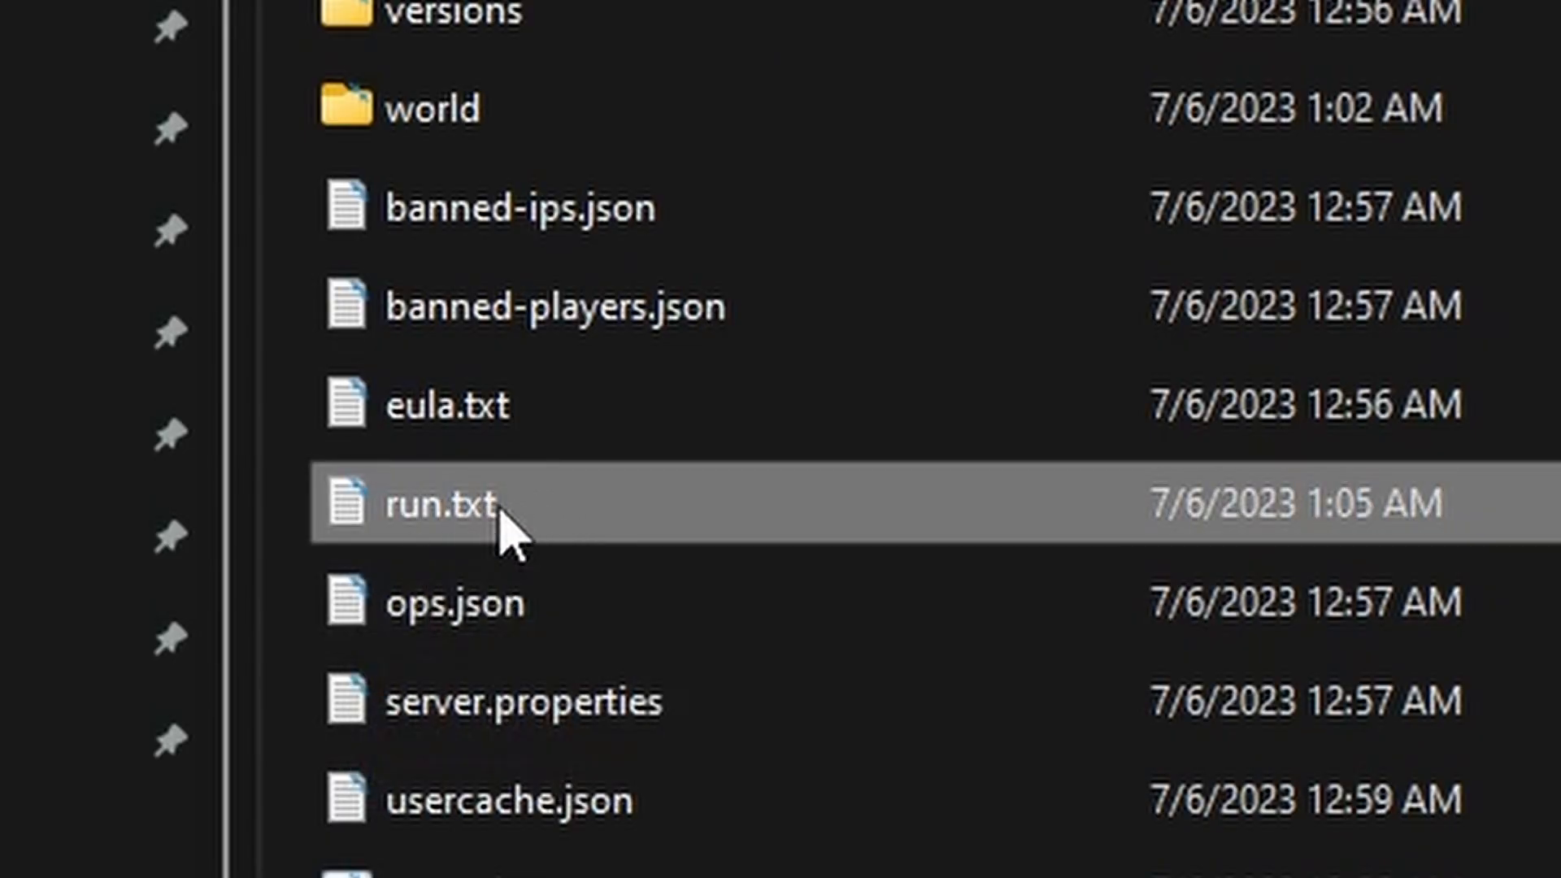
double_click(427, 503)
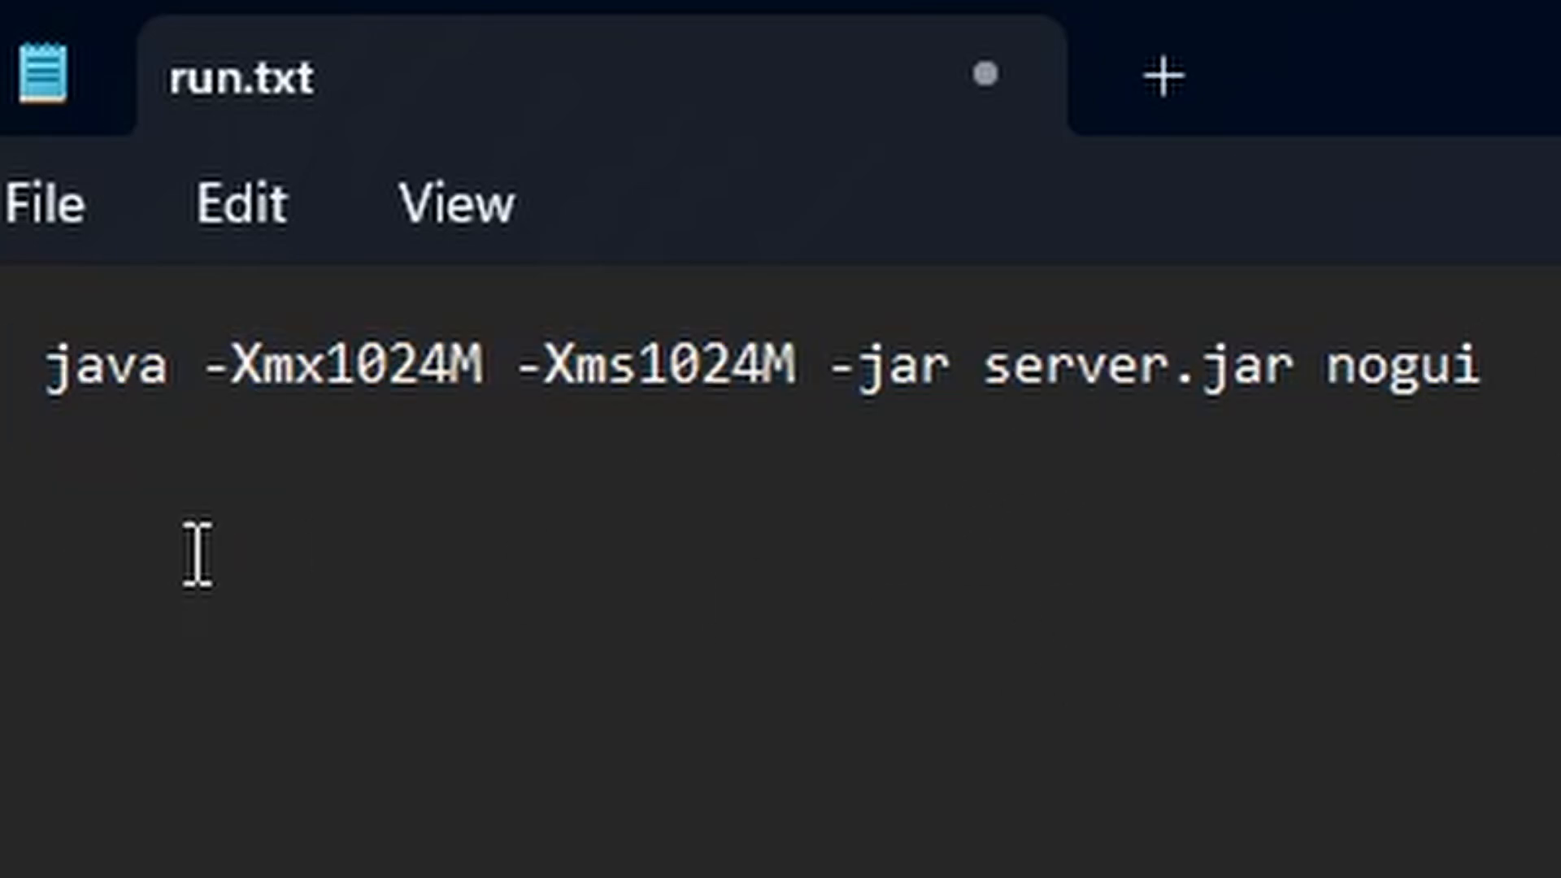
triple_click(667, 362)
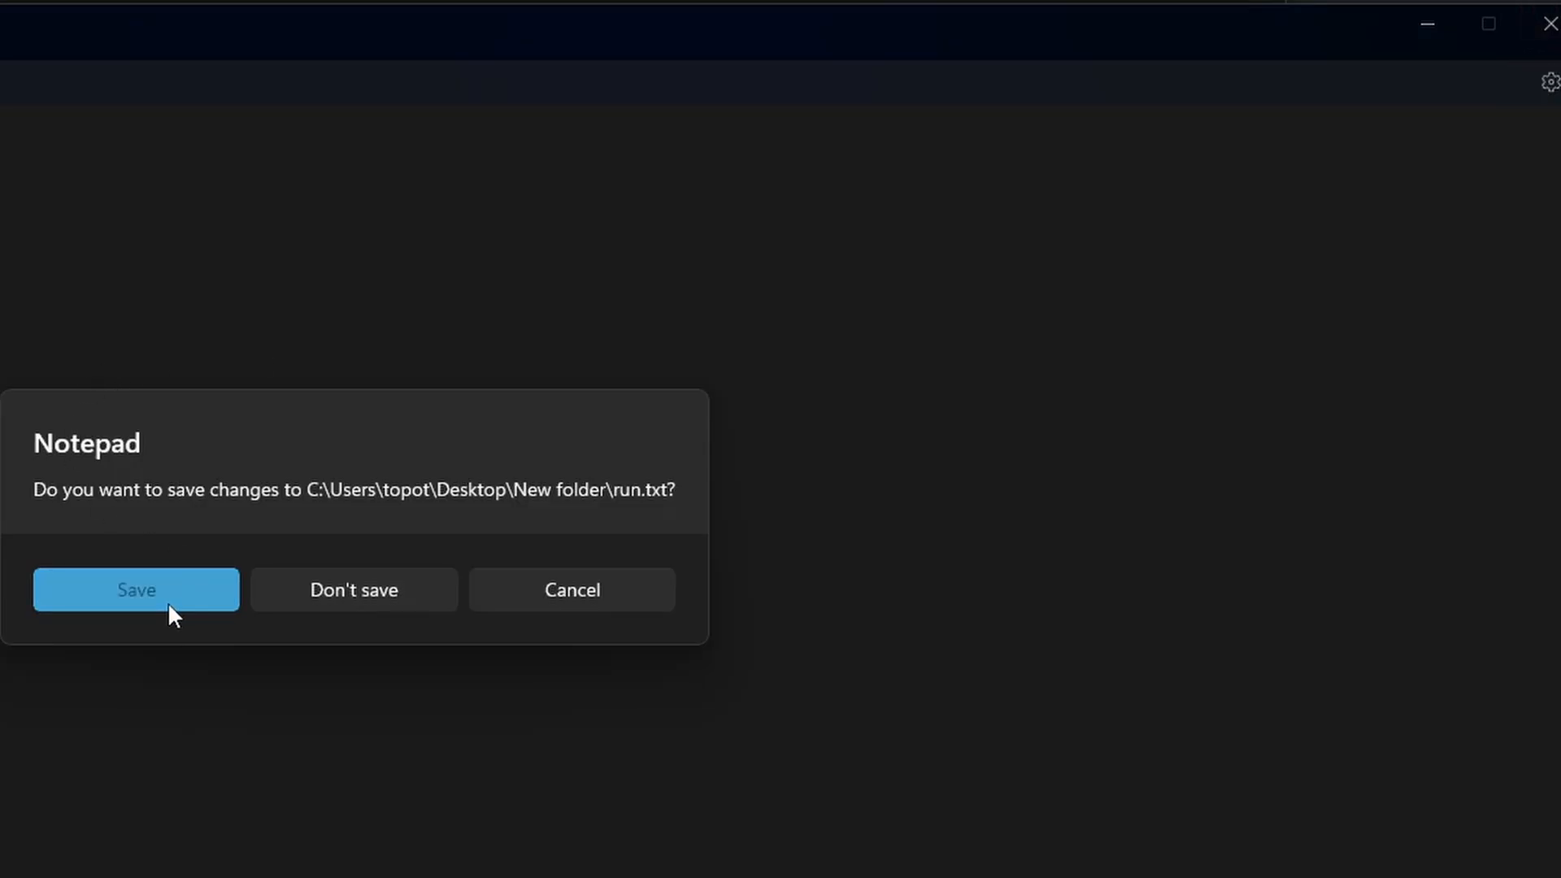
click(136, 589)
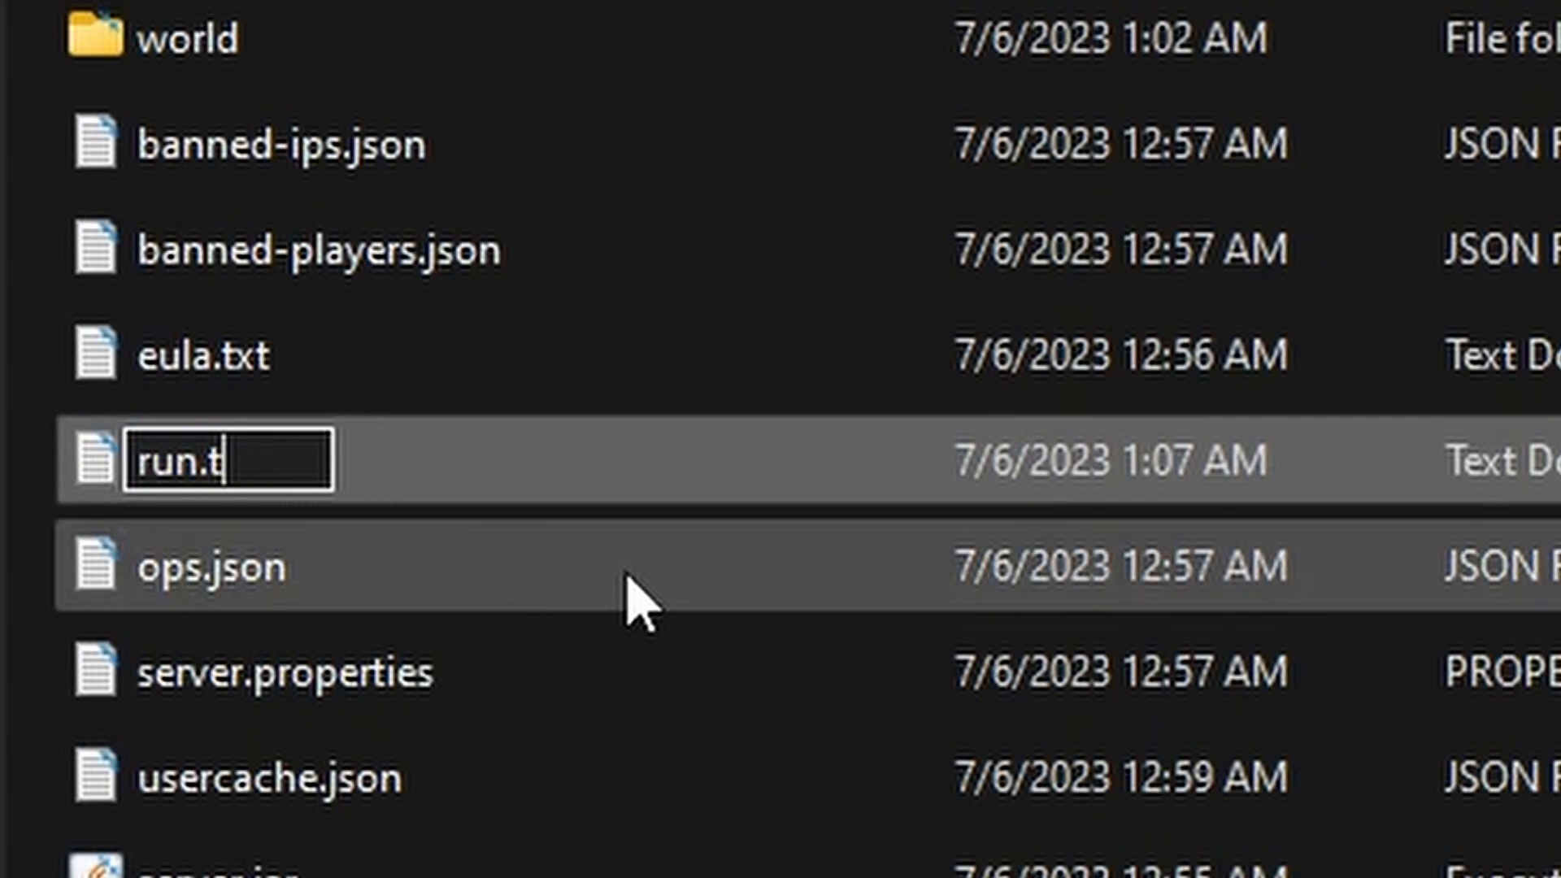
Rename the file to run.bat and run it to start the server
text(bat)
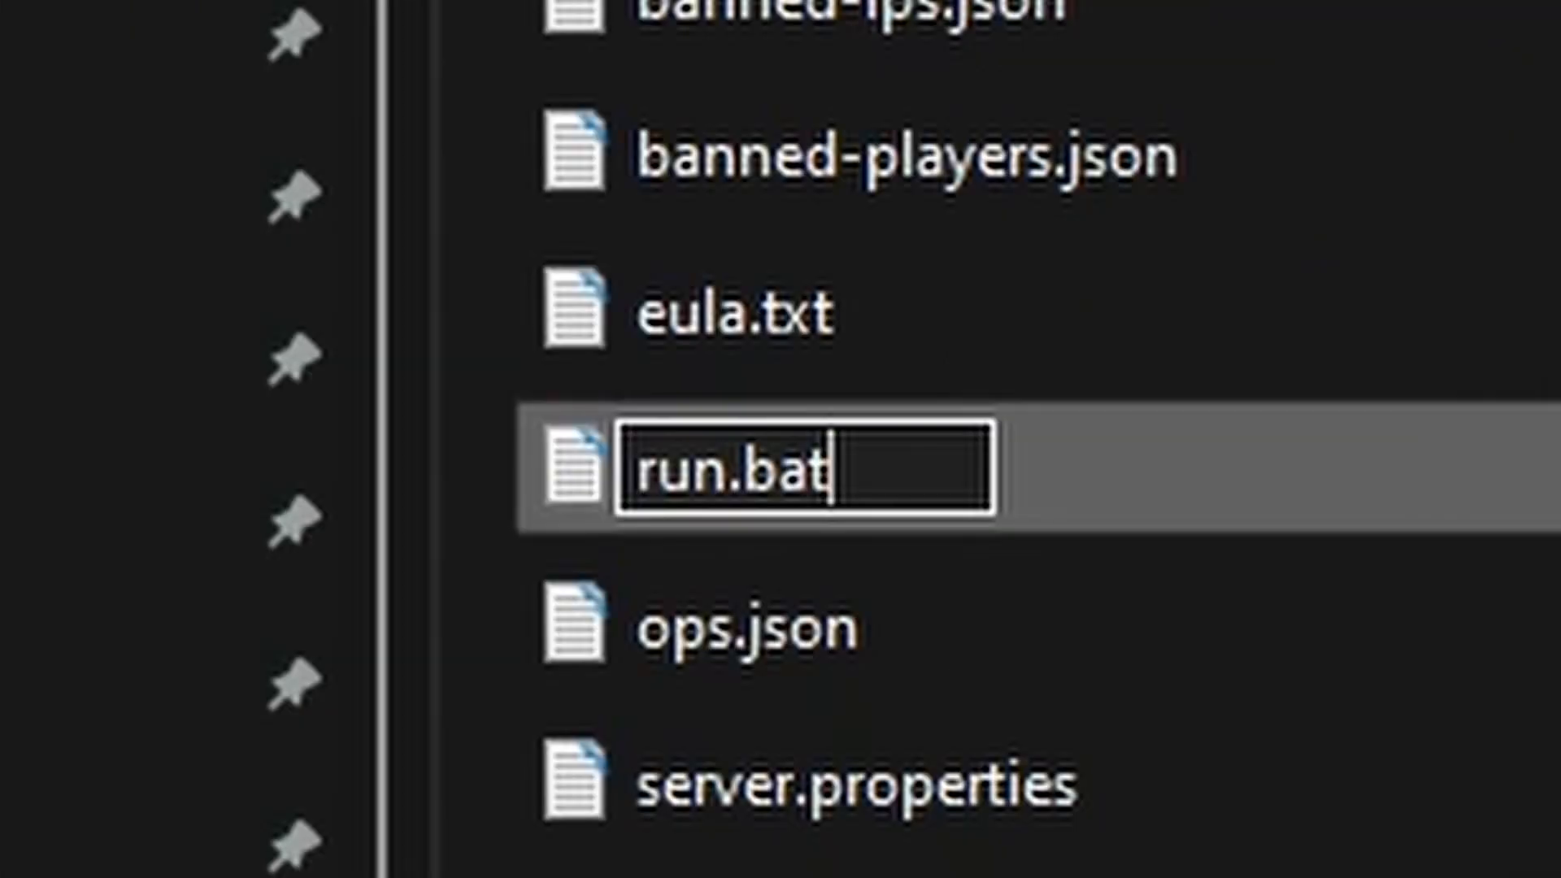
double_click(737, 468)
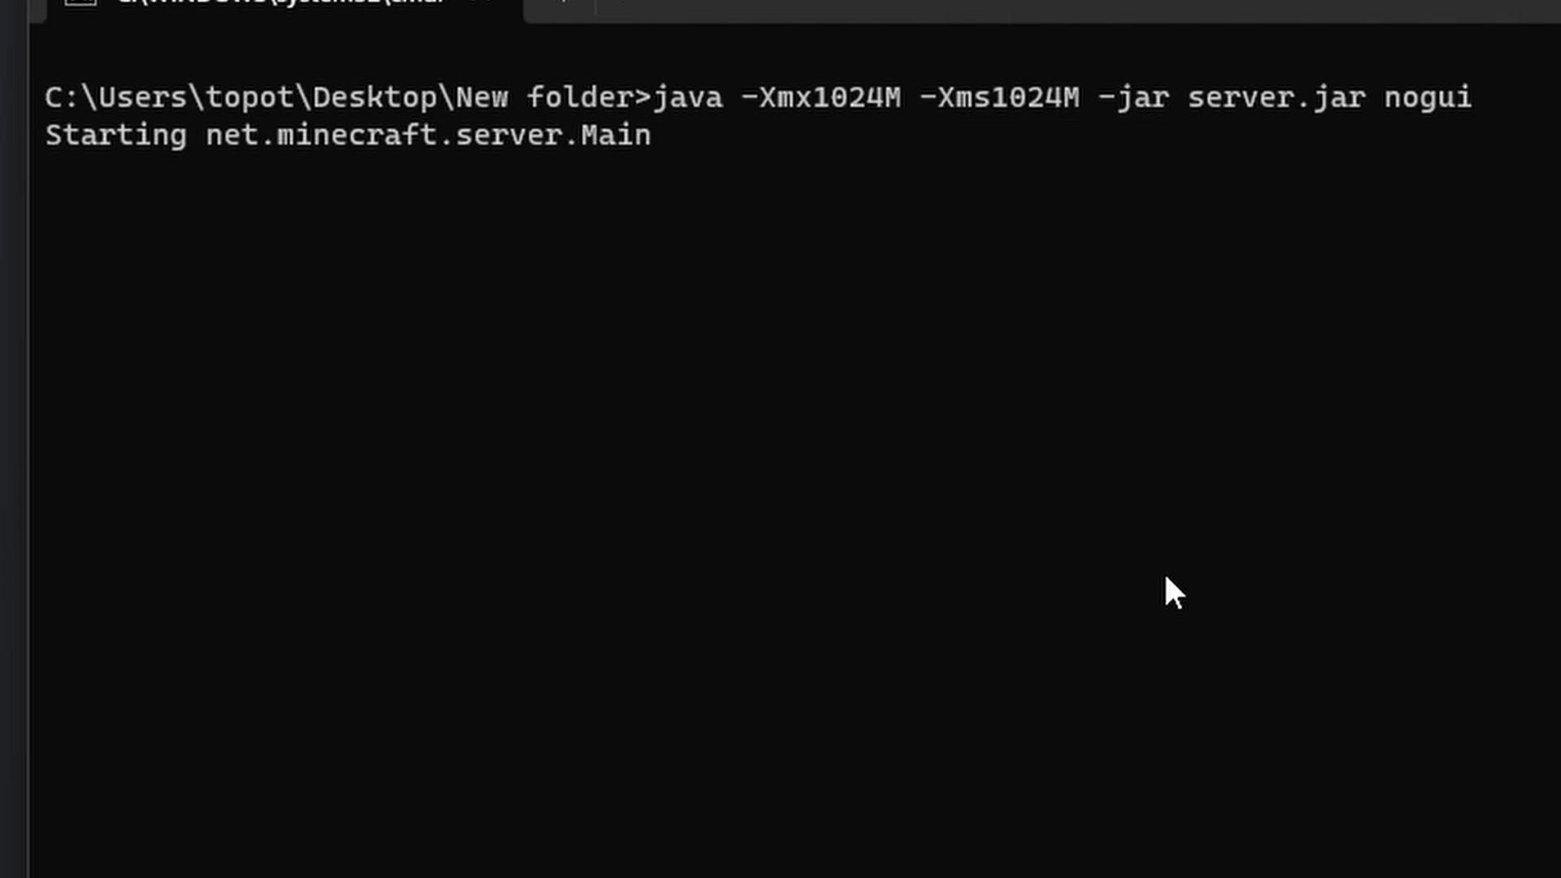
mouse_move(891, 140)
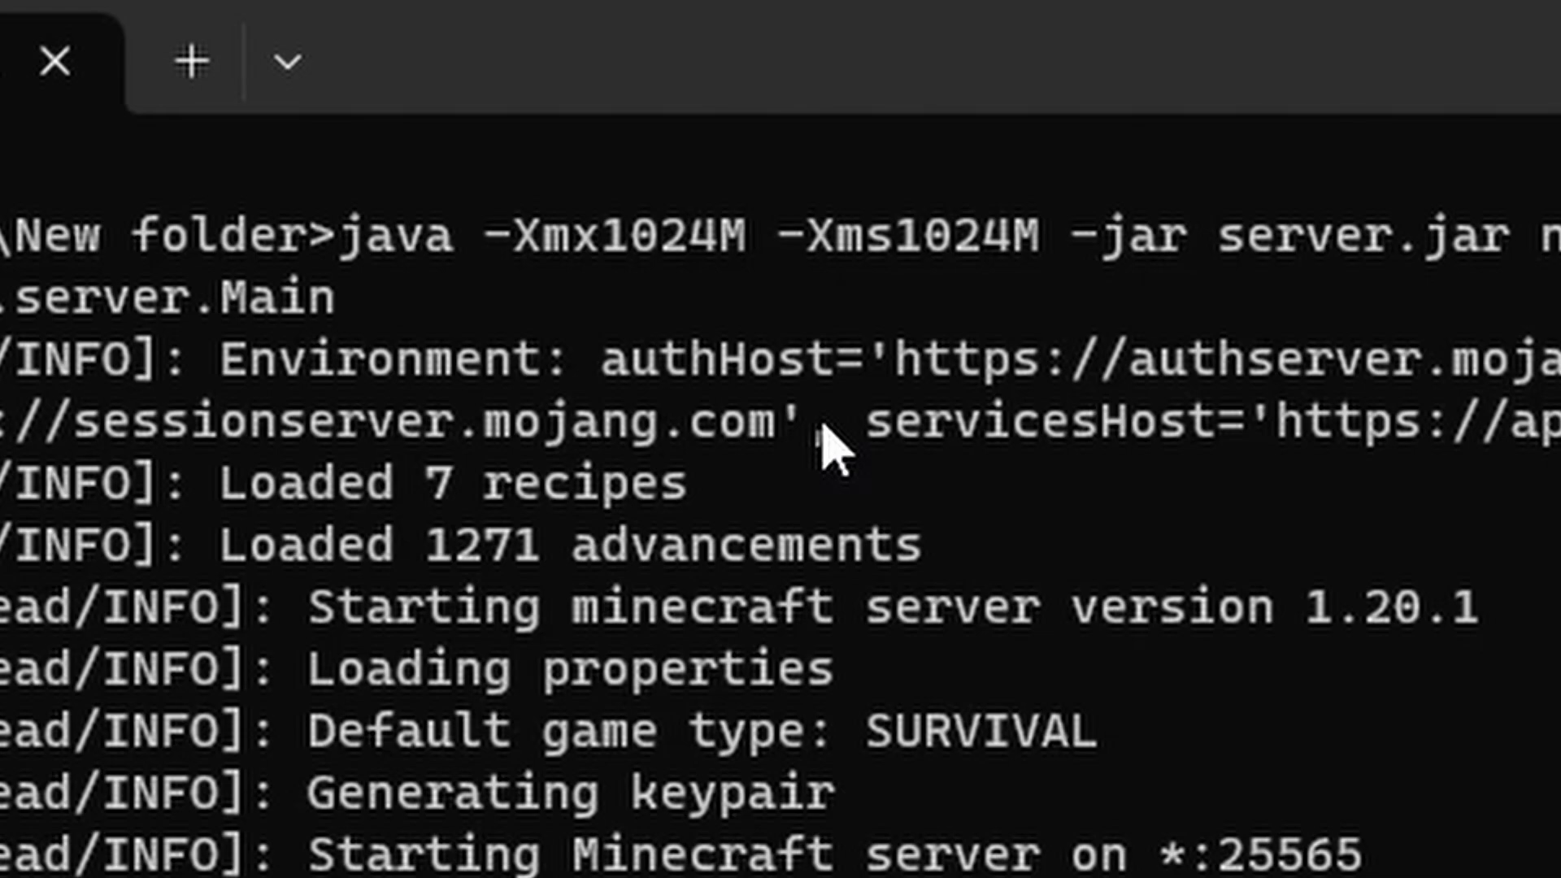
mouse_move(525, 281)
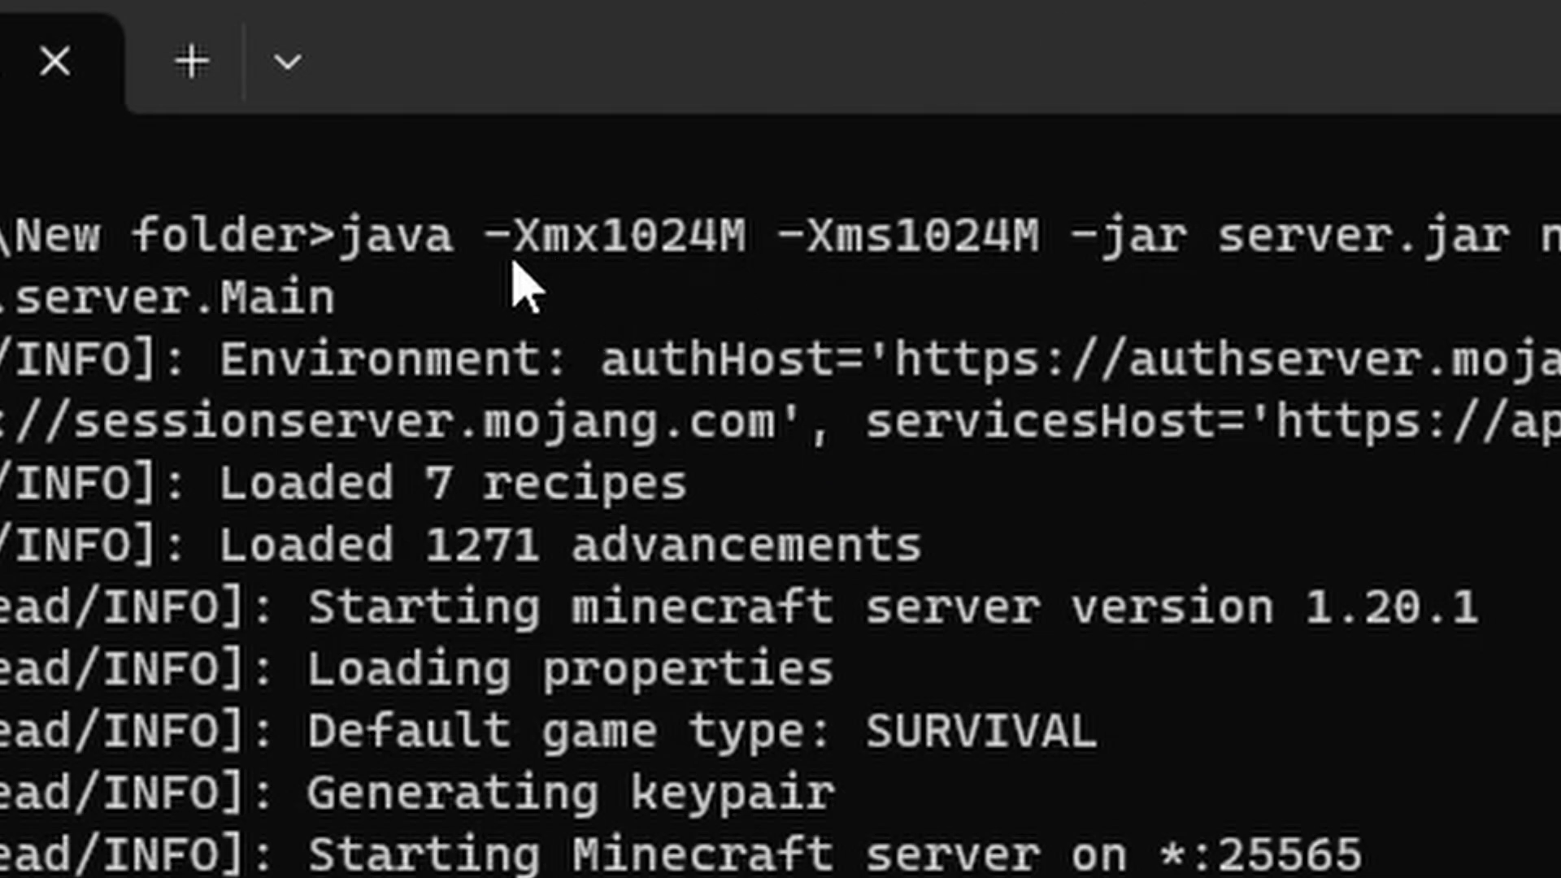
mouse_move(1224, 845)
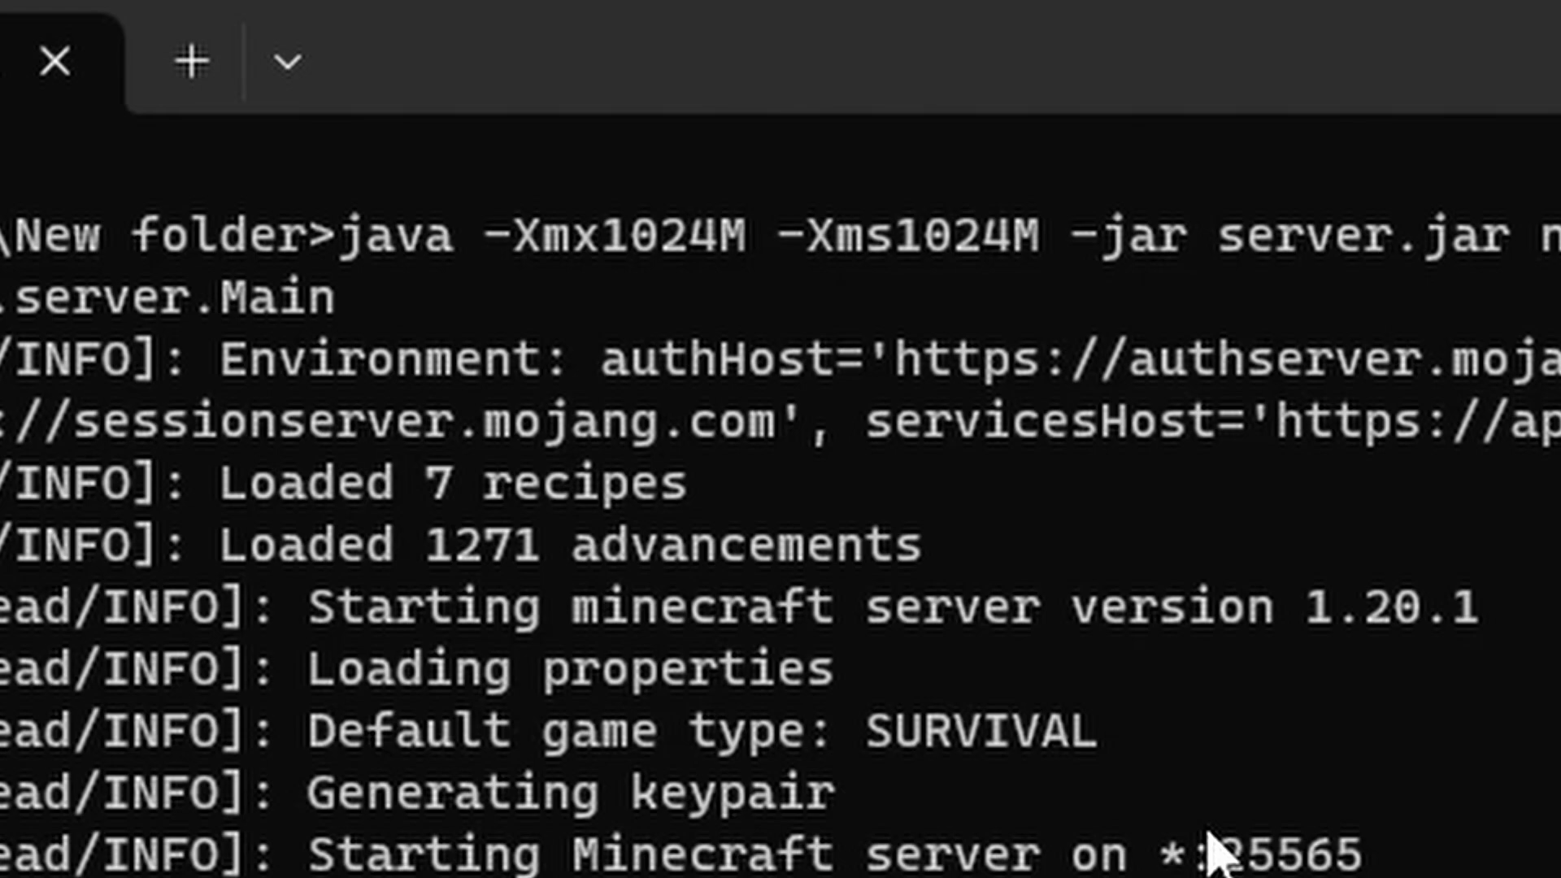